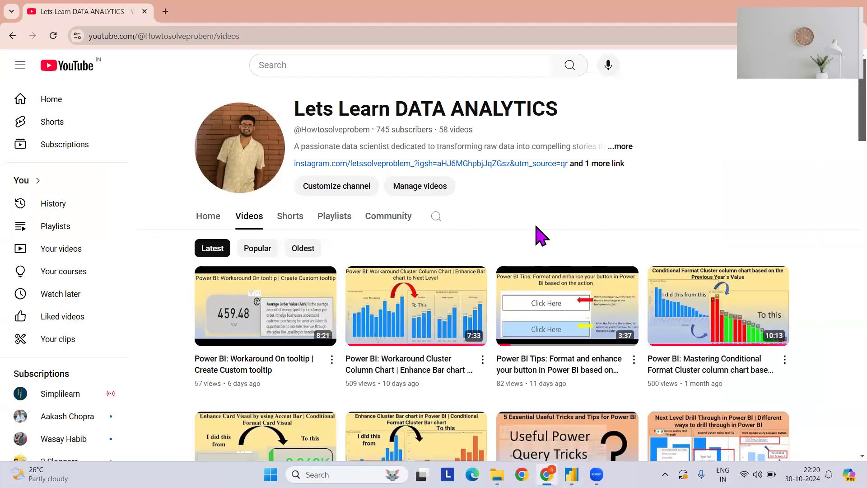
# Scroll the YouTube channel's video list, then switch back to the Power BI report
pyautogui.scroll(-3)
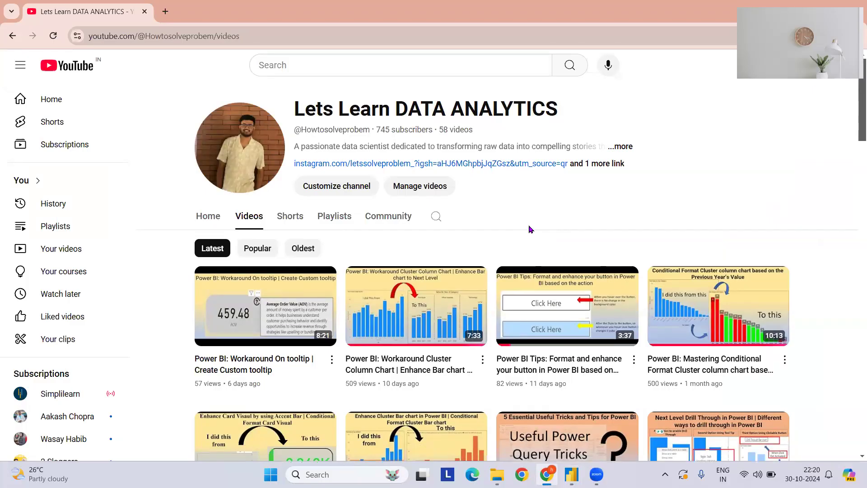
pyautogui.moveTo(524, 230)
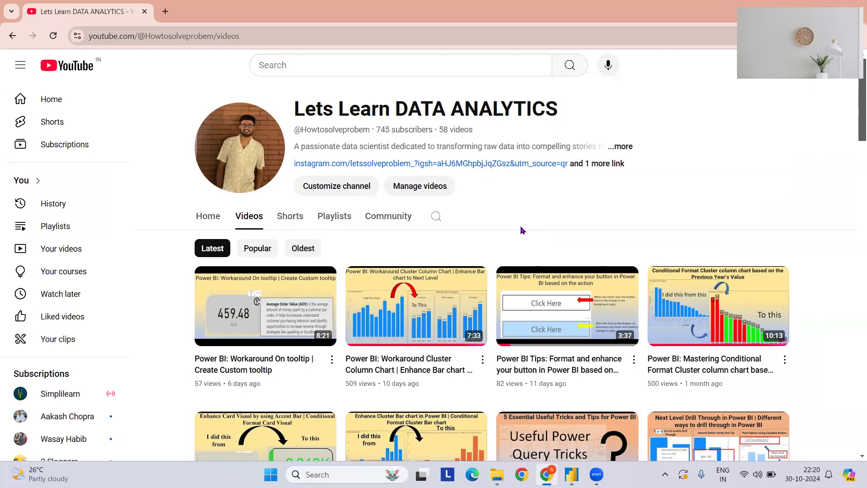
pyautogui.click(571, 475)
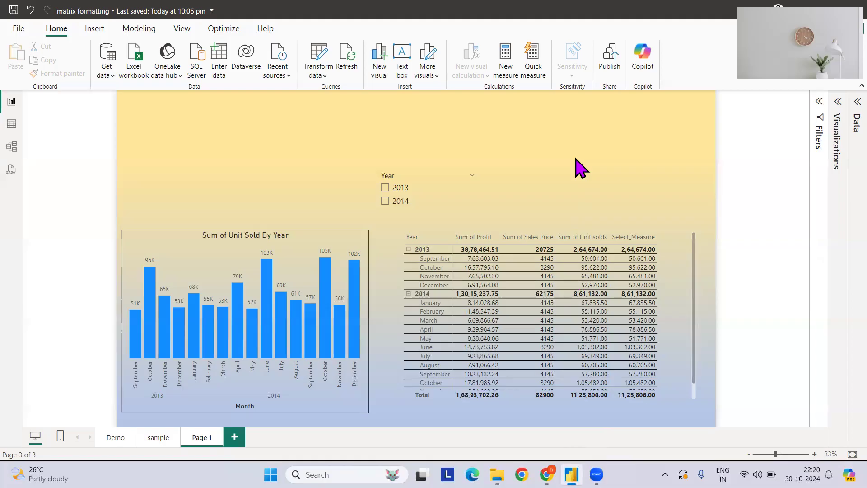
pyautogui.moveTo(564, 176)
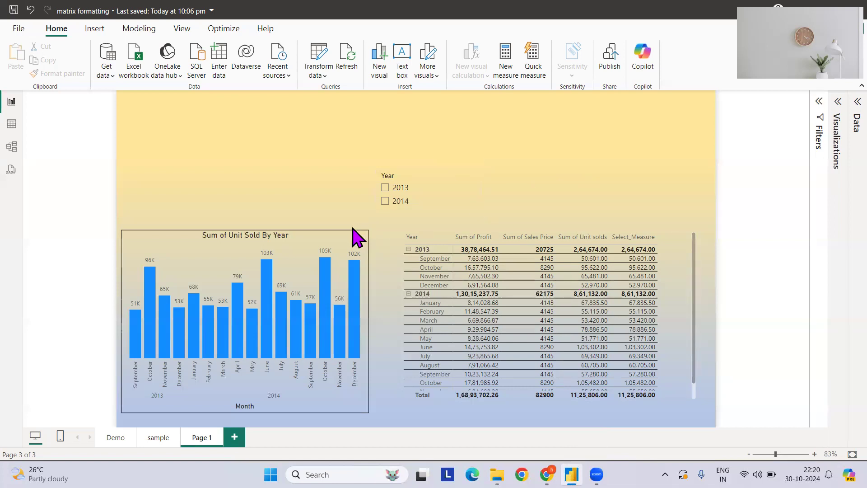
pyautogui.moveTo(492, 191)
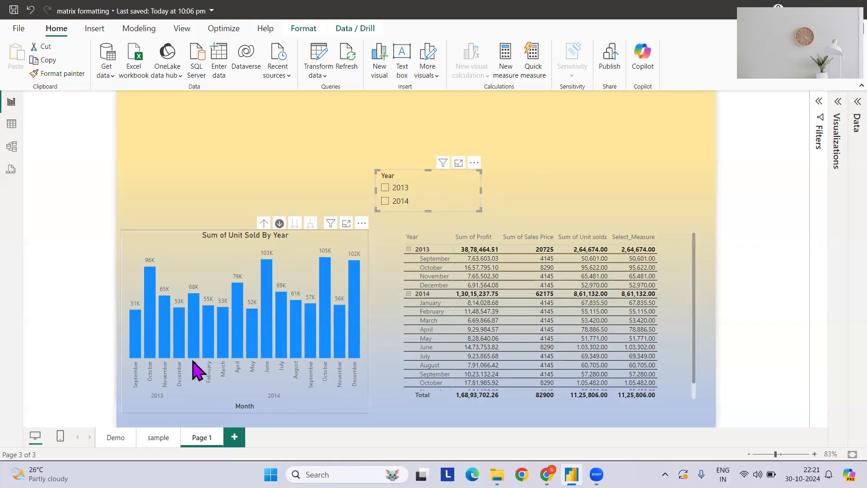
pyautogui.moveTo(279, 279)
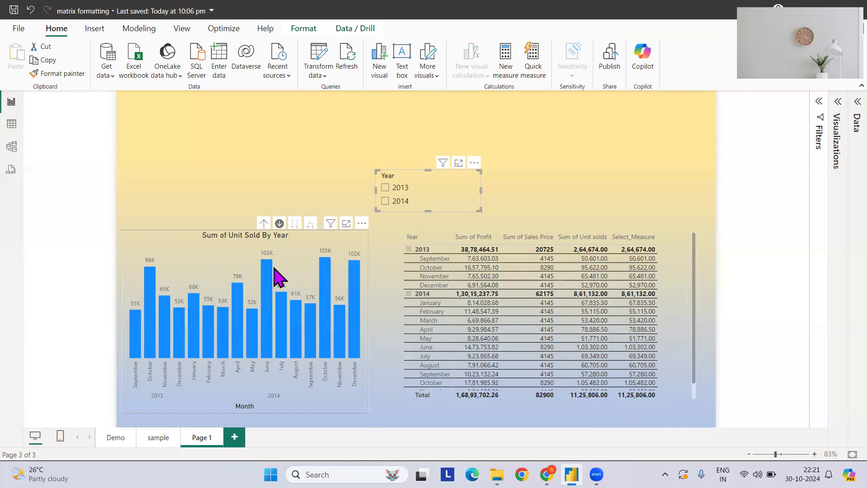
pyautogui.moveTo(279, 276)
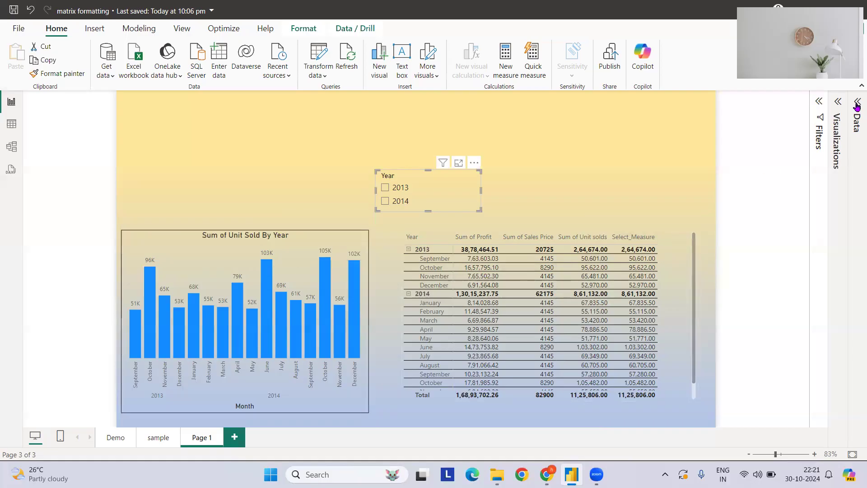
# Expand the Data pane and review the Sum of Profit, Sales Price and Unit solds formulas
pyautogui.click(856, 107)
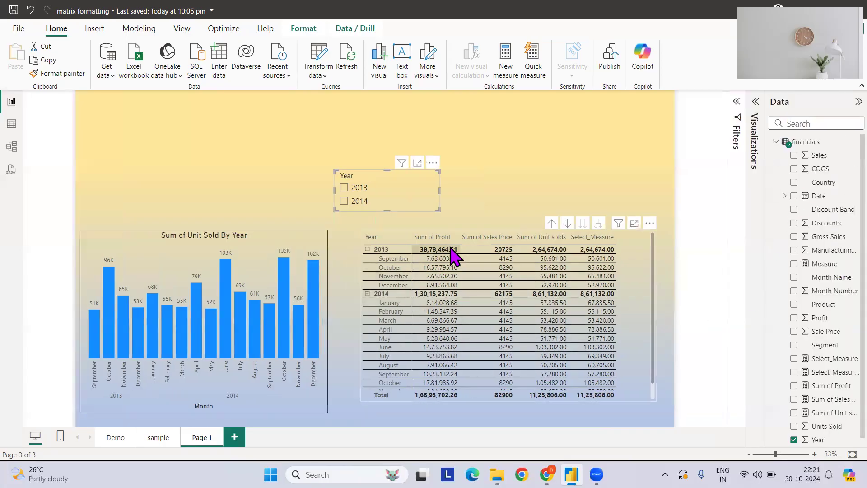
pyautogui.moveTo(747, 370)
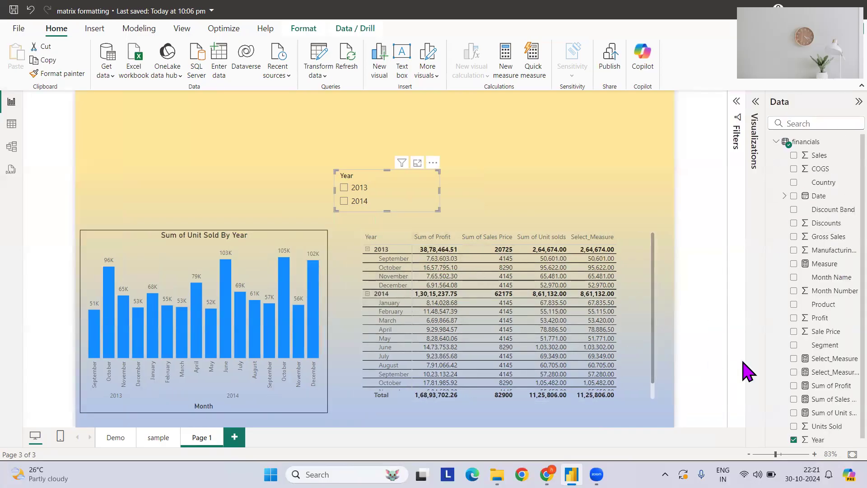
pyautogui.click(832, 386)
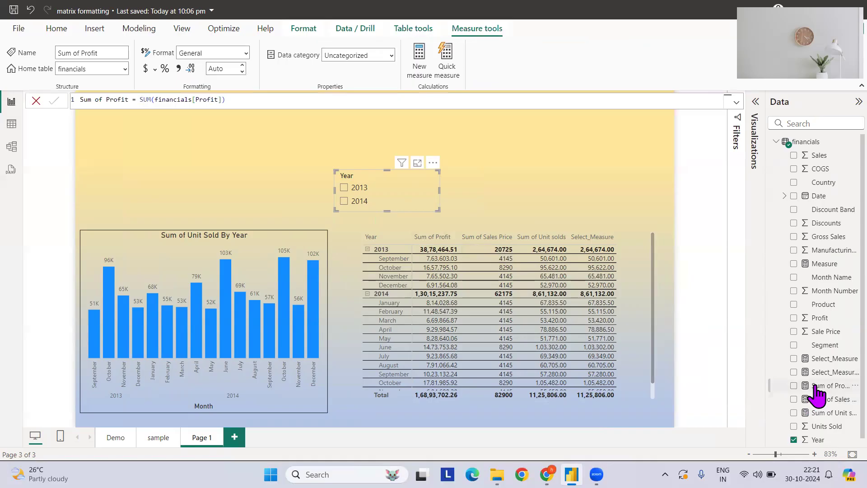
pyautogui.click(832, 399)
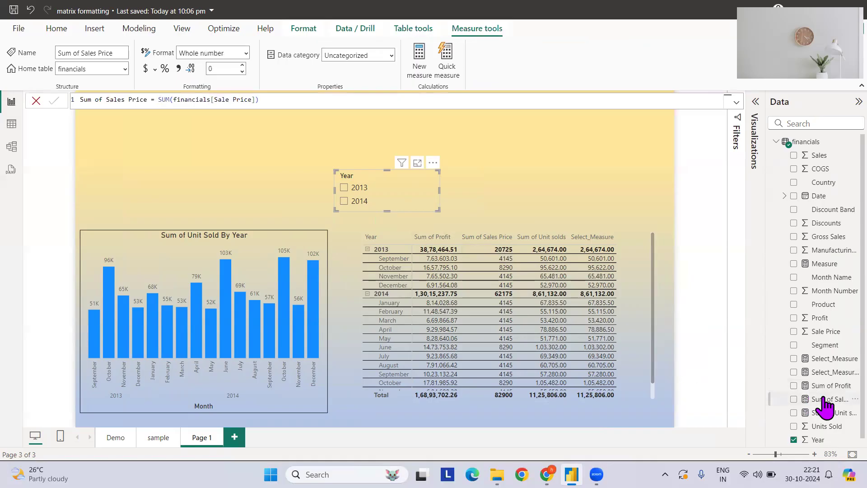
pyautogui.click(832, 398)
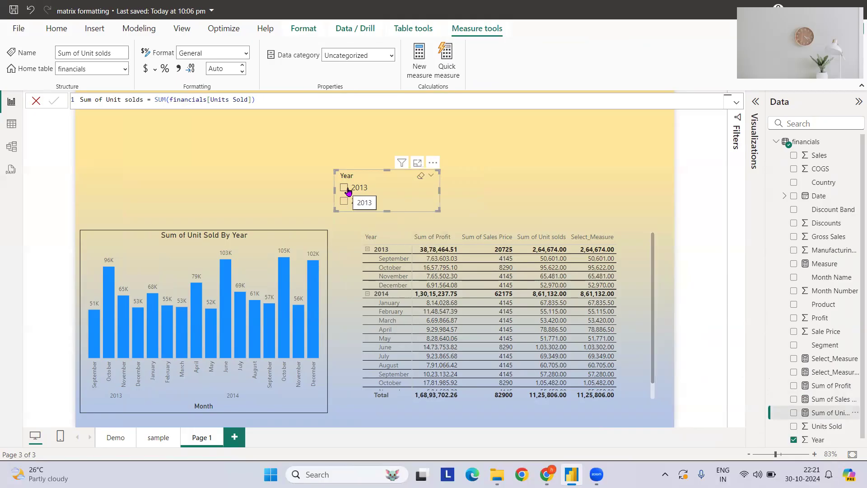
# Filter the report to 2013, then to 2014, to test how the chart switches
pyautogui.click(344, 187)
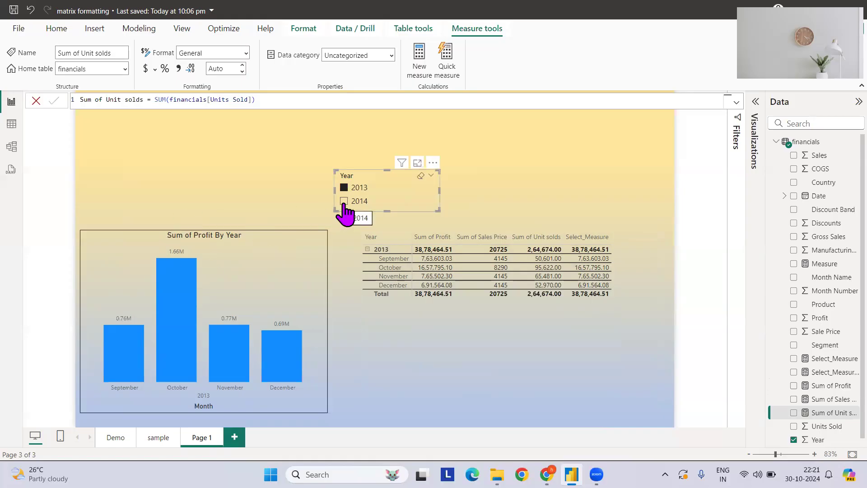
pyautogui.click(344, 201)
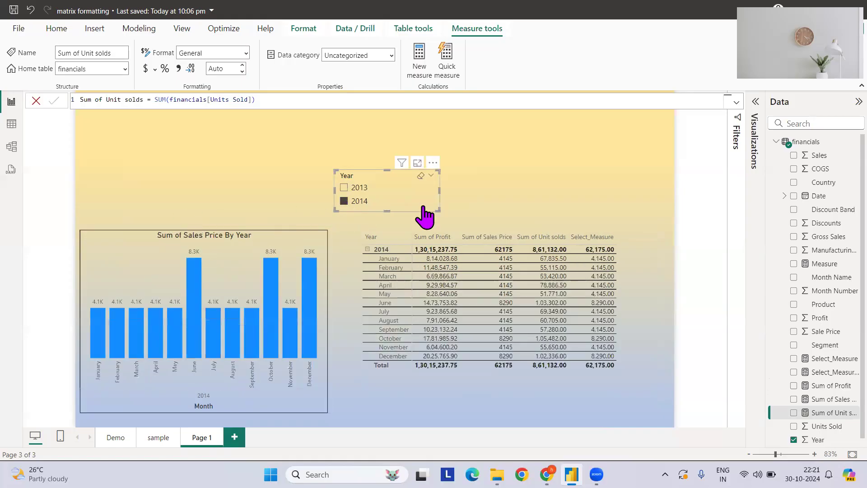
pyautogui.moveTo(271, 247)
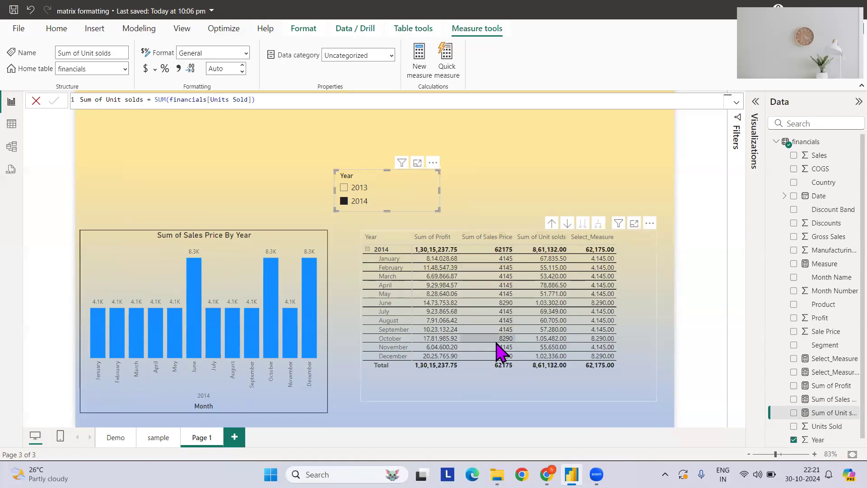
pyautogui.moveTo(491, 249)
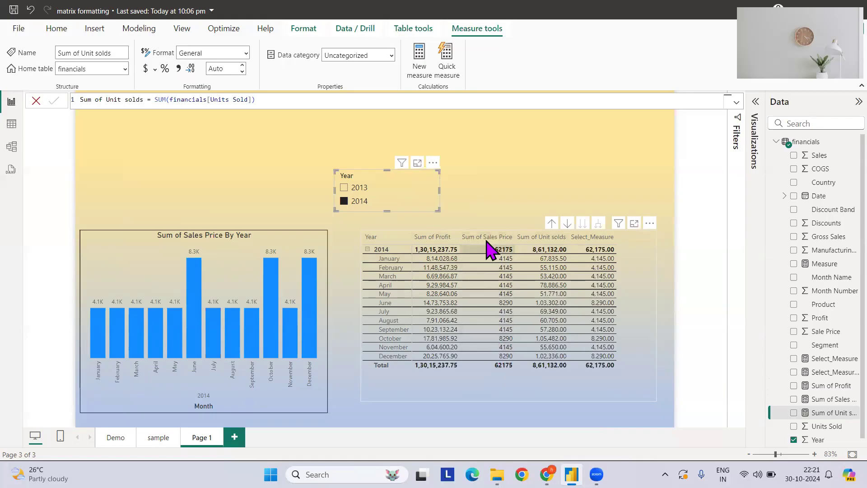
pyautogui.moveTo(594, 268)
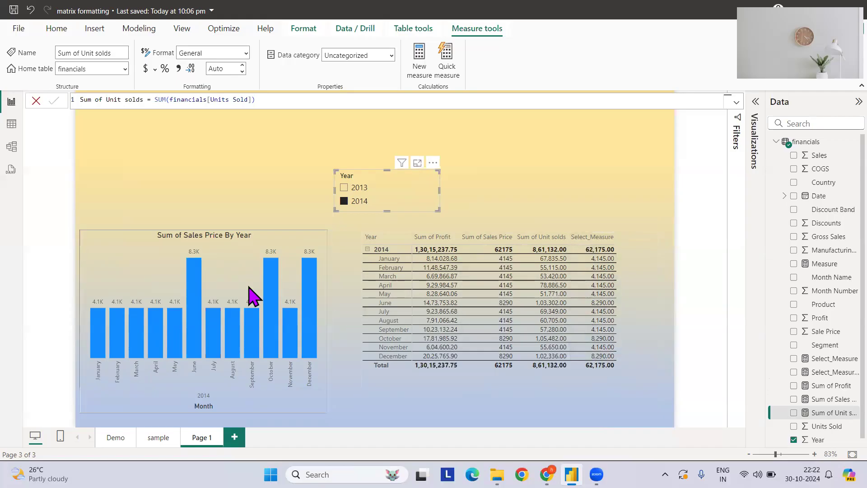
pyautogui.moveTo(346, 216)
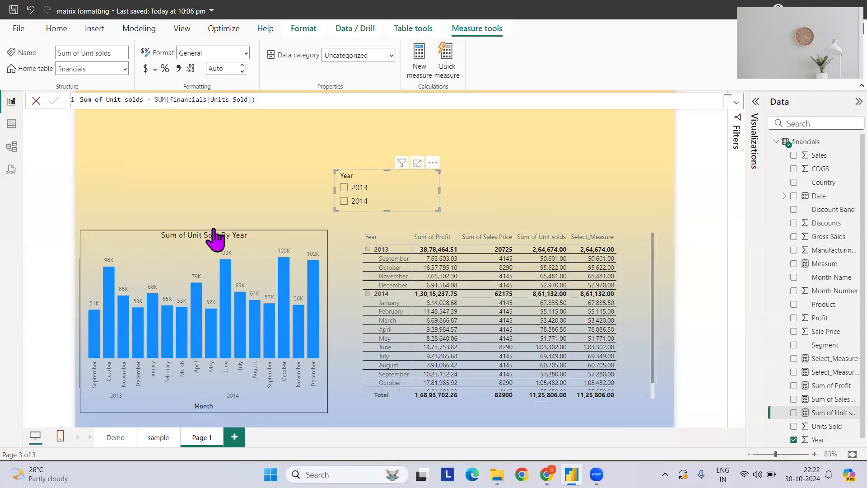
pyautogui.moveTo(208, 191)
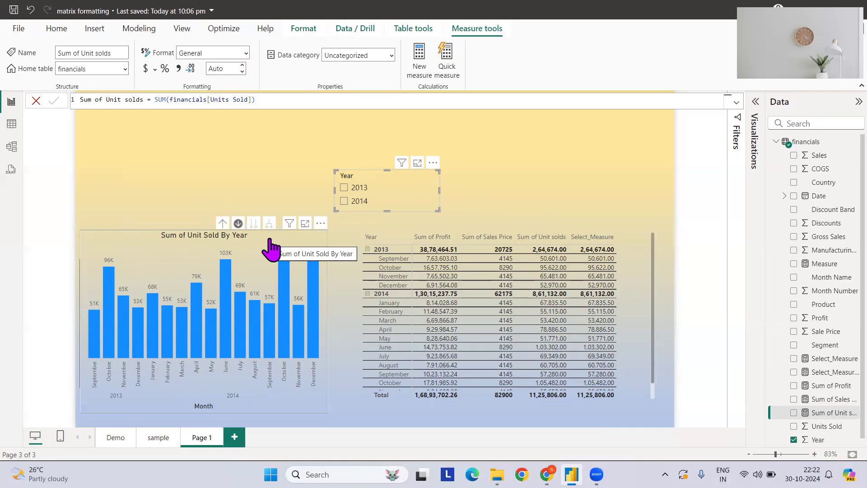
# Remove Select_Measure from the column chart's values and view its formula
pyautogui.click(56, 28)
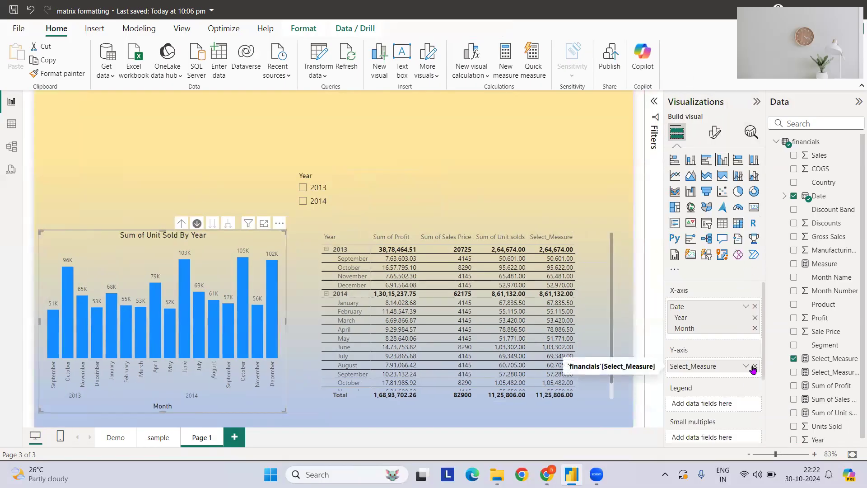
pyautogui.click(754, 366)
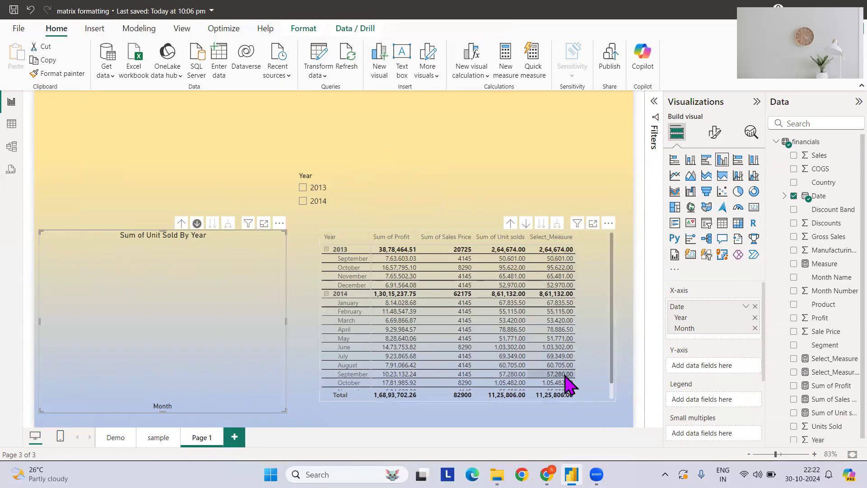
pyautogui.moveTo(531, 172)
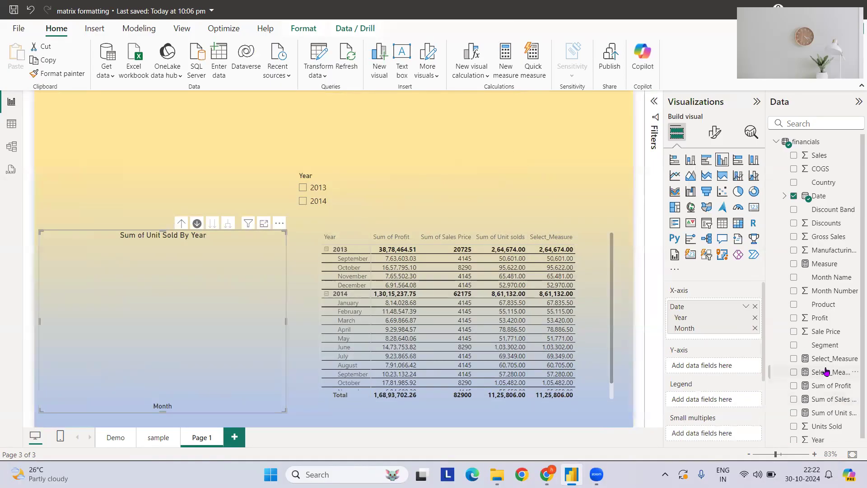
pyautogui.click(834, 371)
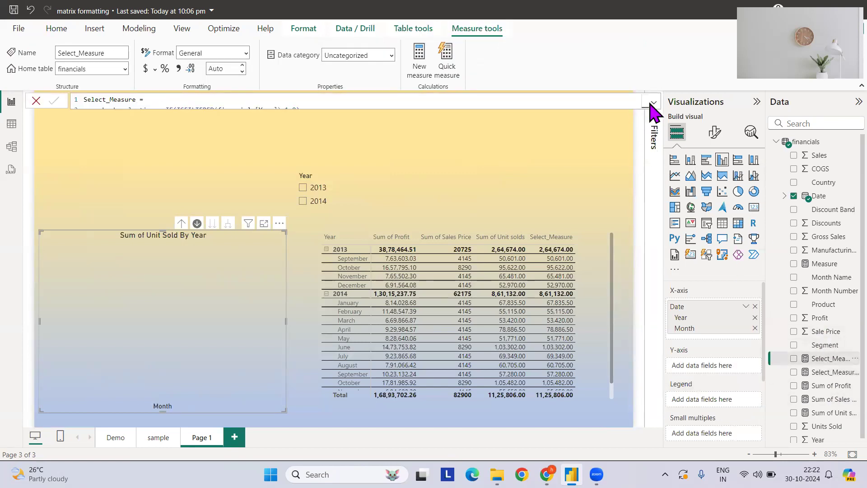
# Read the full Select_Measure SWITCH code, select the check_selection expression, and start Measure 2
pyautogui.click(652, 102)
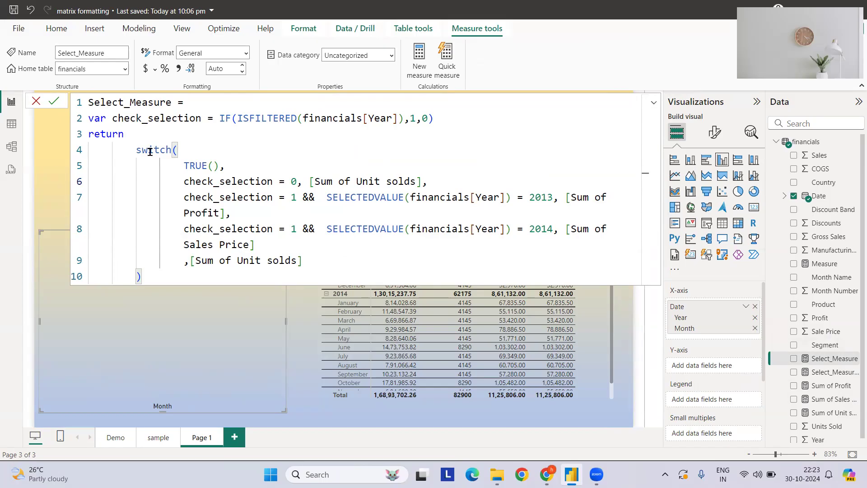
pyautogui.doubleClick(153, 150)
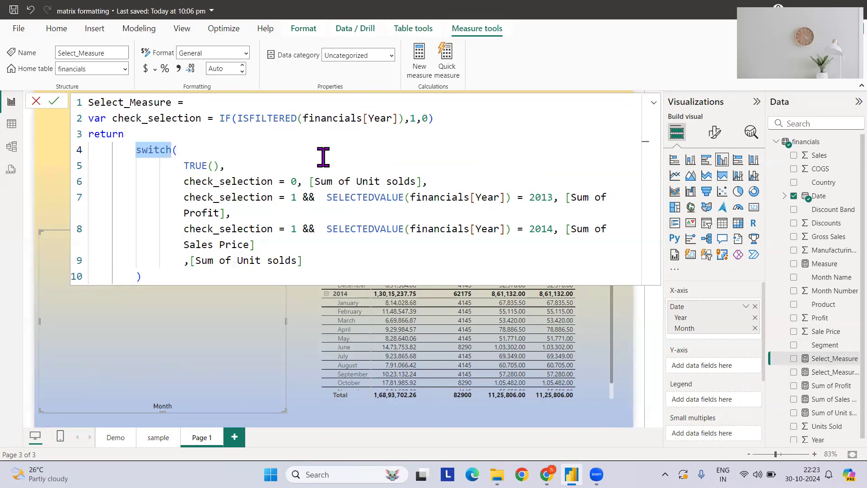
pyautogui.click(191, 102)
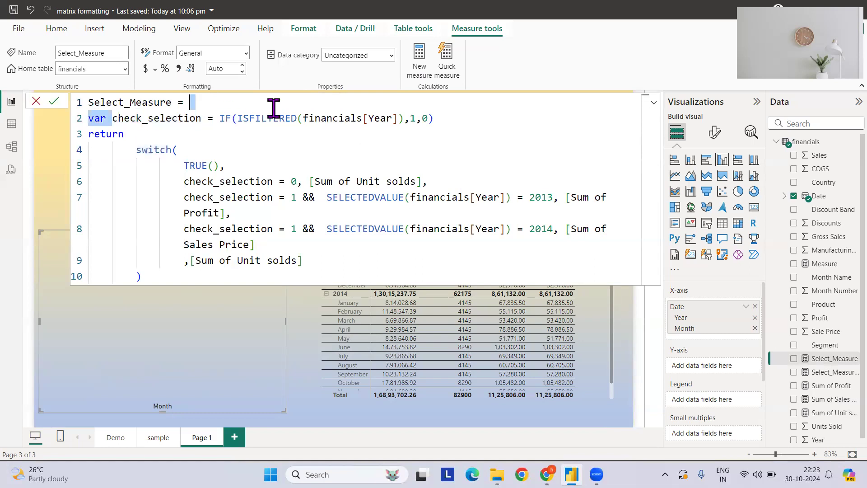
pyautogui.moveTo(190, 102); pyautogui.dragTo(434, 118)
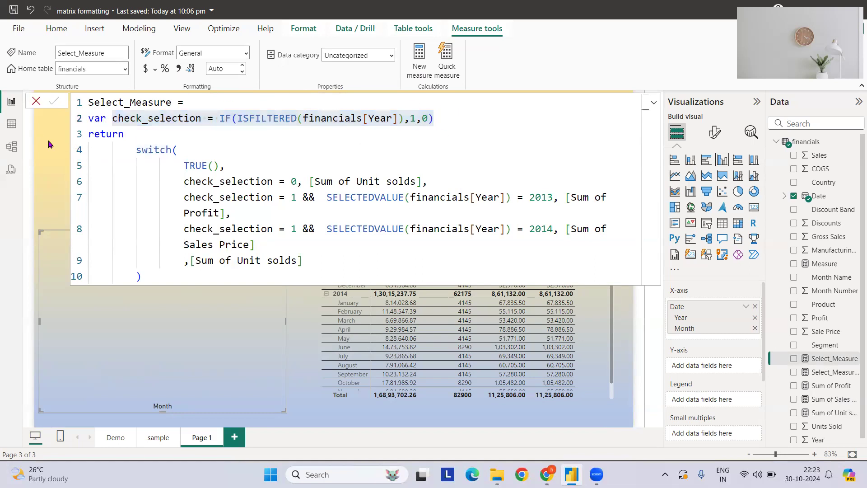
pyautogui.click(652, 102)
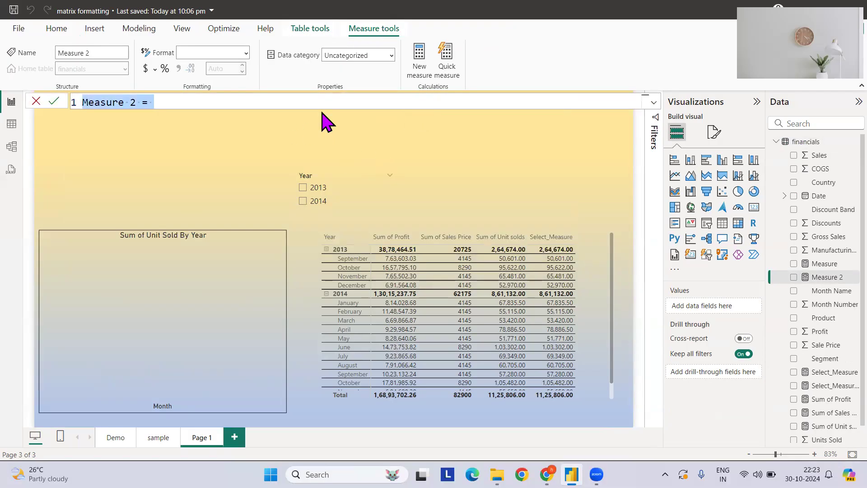
# Define check_selection_slicer = IF(ISFILTERED(financials[Year]),1,0) and commit it
pyautogui.write('check_selection = IF(ISFILTERED(financials[Year]),1,0)')
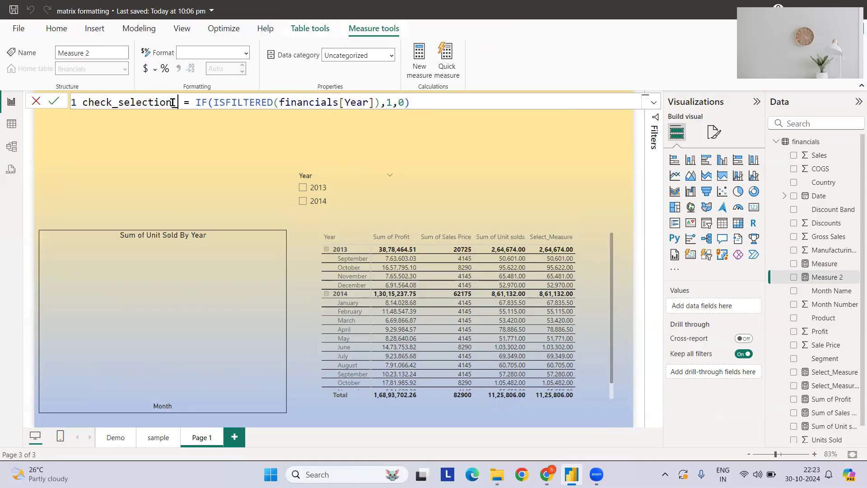
pyautogui.write('_slicer')
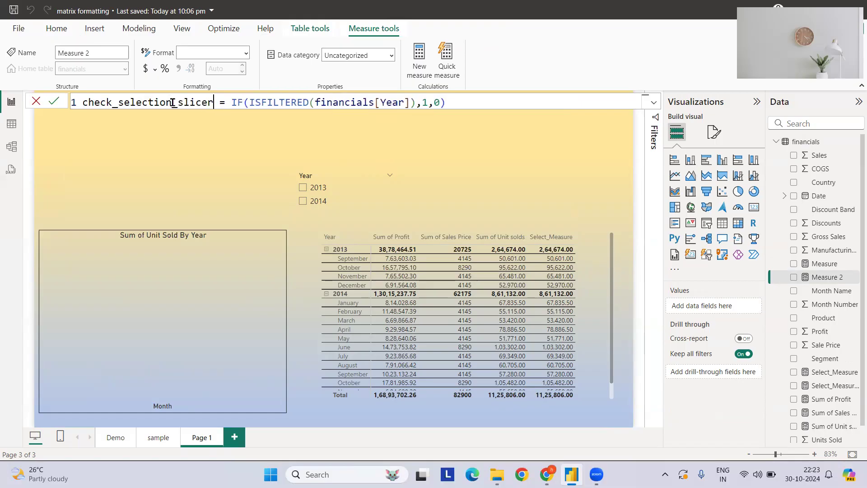
pyautogui.click(136, 102)
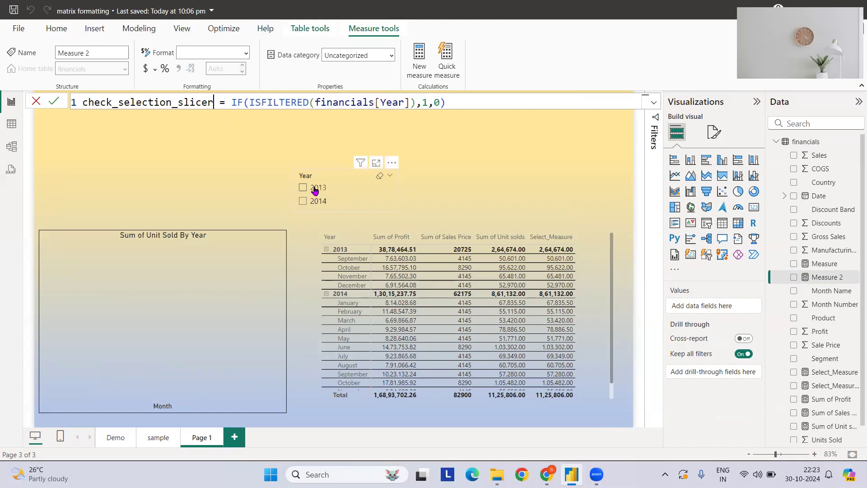
pyautogui.doubleClick(434, 102)
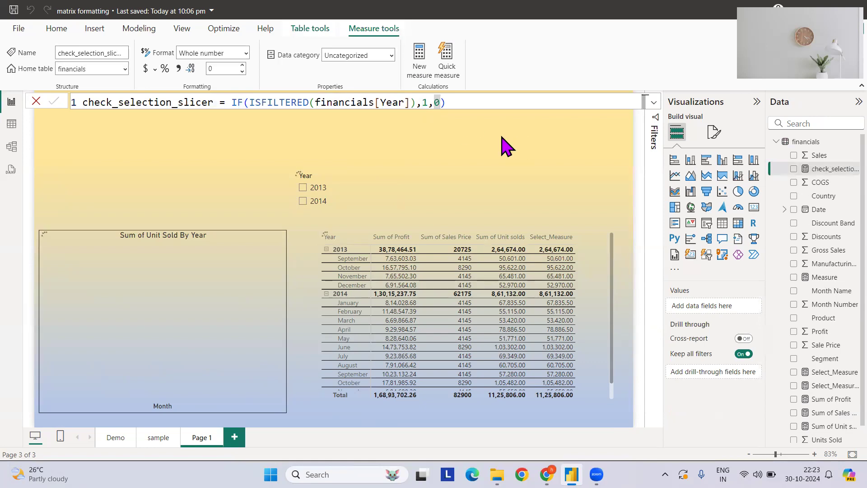
pyautogui.click(56, 28)
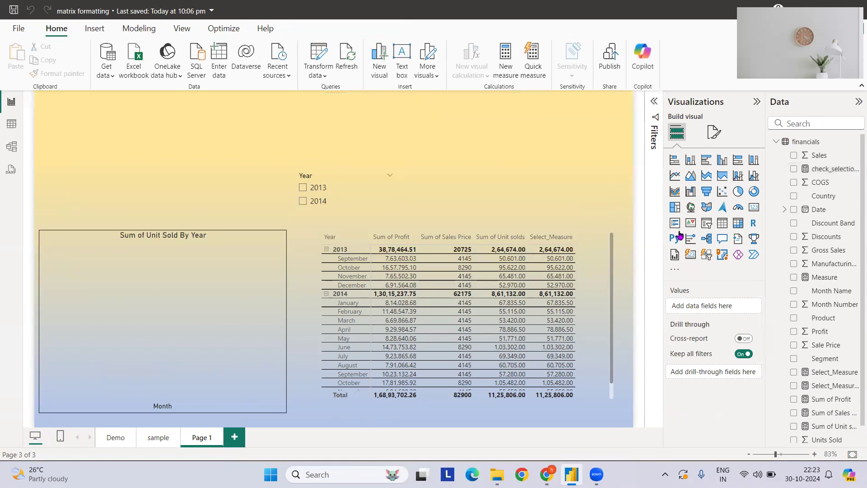
pyautogui.moveTo(753, 207)
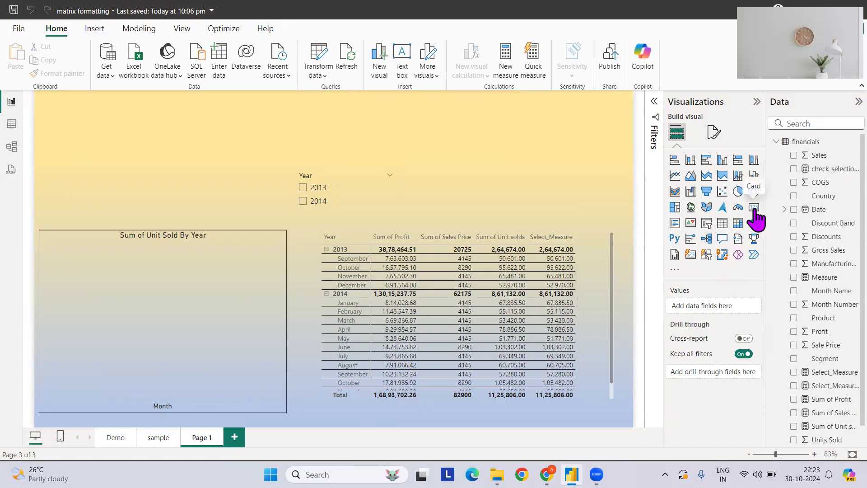
# Add a card visual showing check_selection_slicer to the report page
pyautogui.click(754, 207)
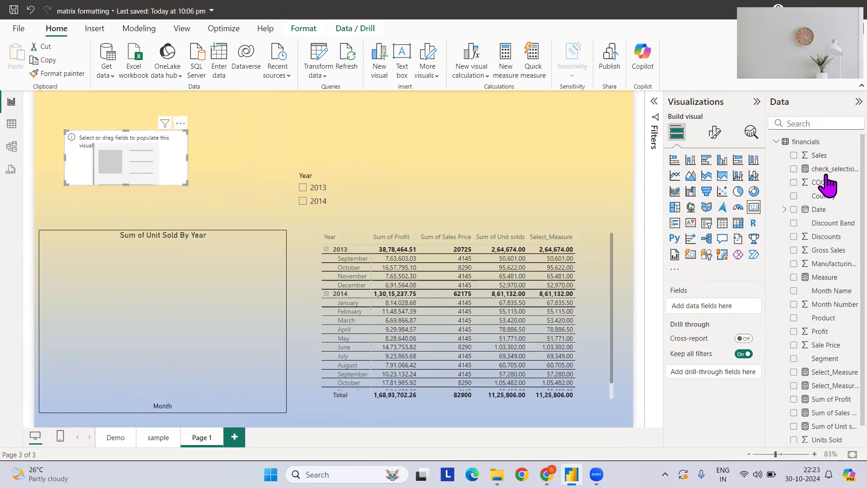
pyautogui.click(795, 168)
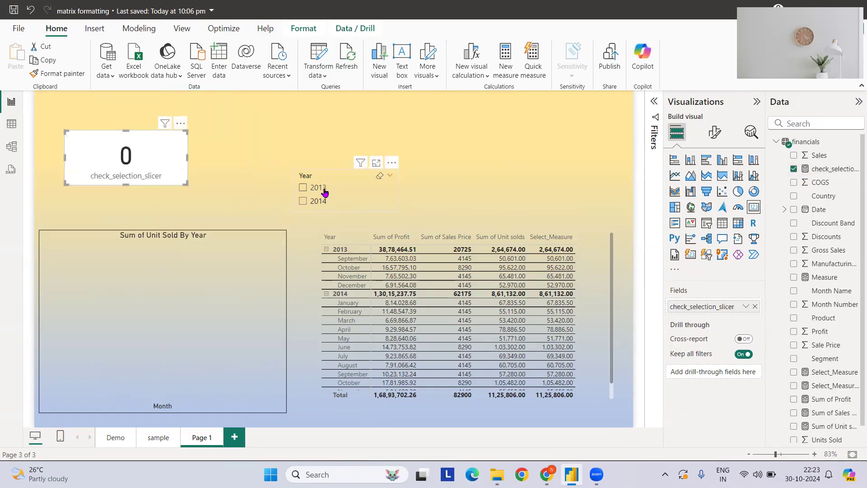
# Test the card with 2014 and 2013 selected, then clear the year filter so it reads 0
pyautogui.click(304, 200)
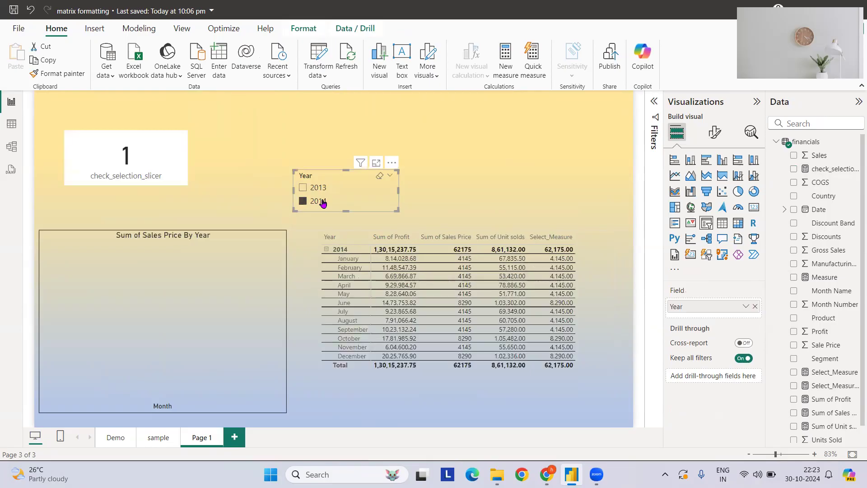
pyautogui.click(304, 187)
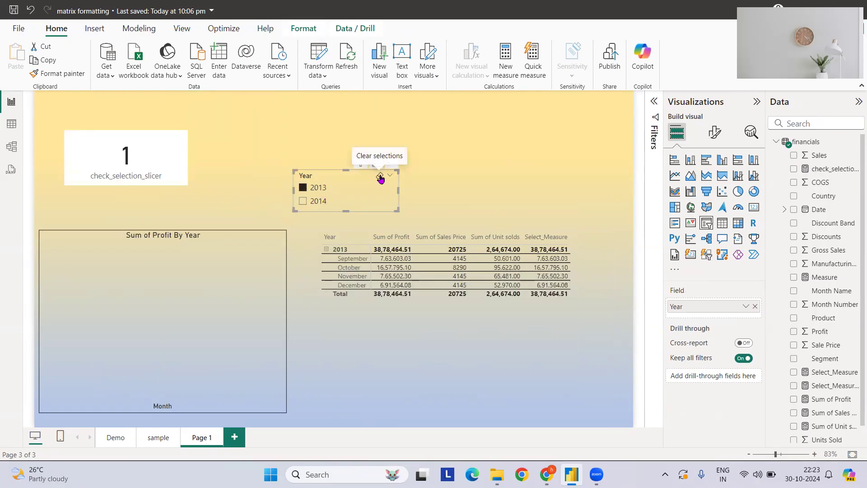
pyautogui.click(381, 176)
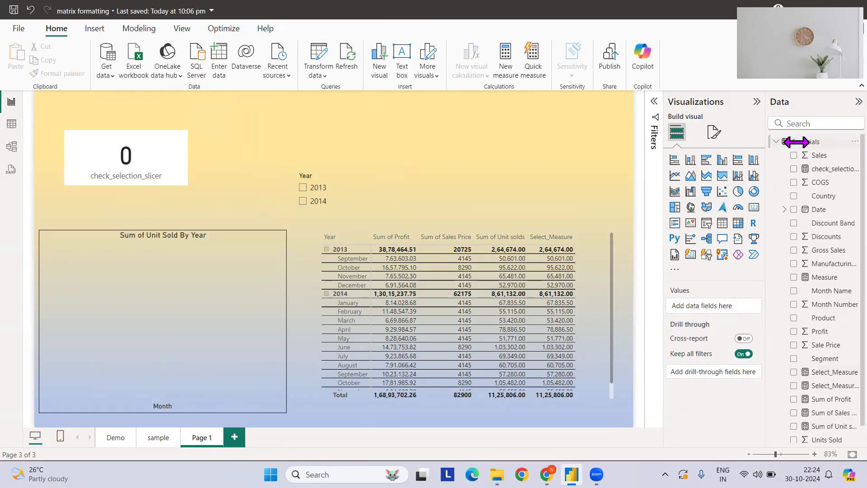
pyautogui.click(807, 141)
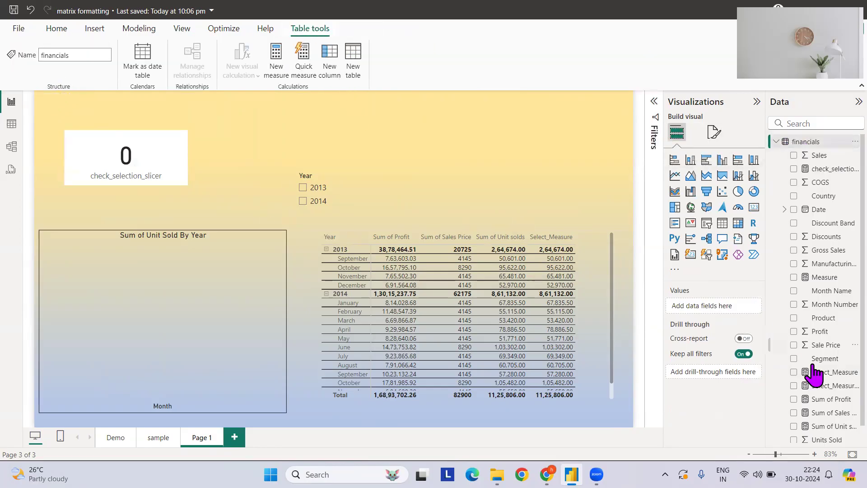
# Start a new measure with VAR check_selection = IF(ISFILTERED(financials[Year]),1,0) and RETURN SWITCH
pyautogui.click(833, 386)
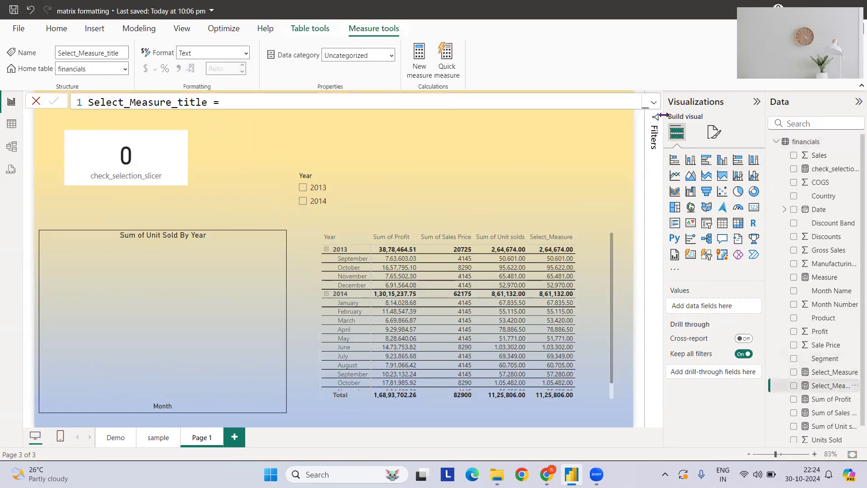
pyautogui.click(832, 371)
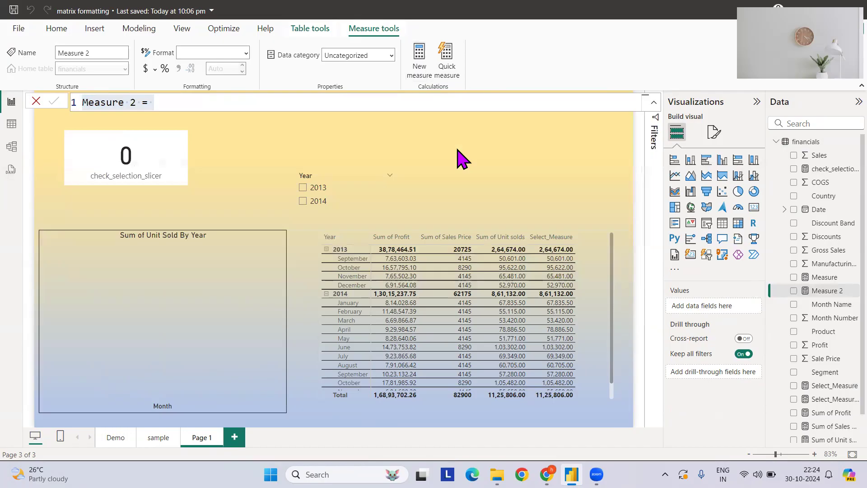
pyautogui.write('var check_selection = IF(ISFILTERED(financials[Year]),1,0)')
pyautogui.write('Select_')
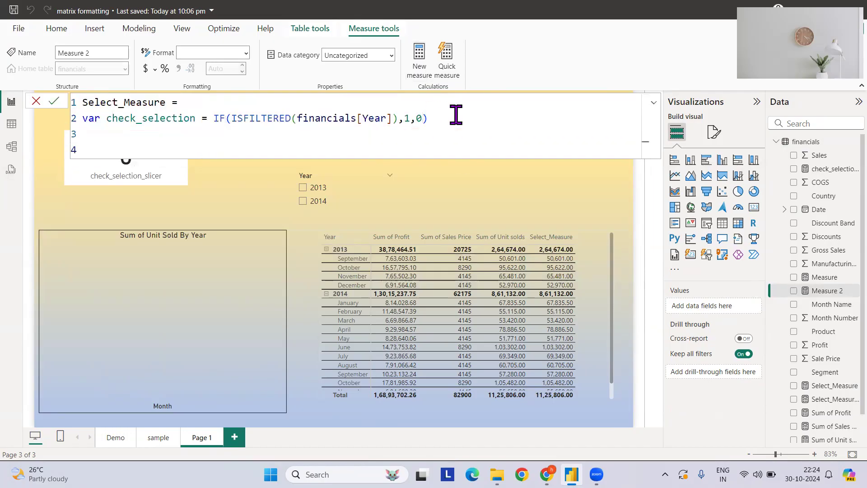
pyautogui.write('return')
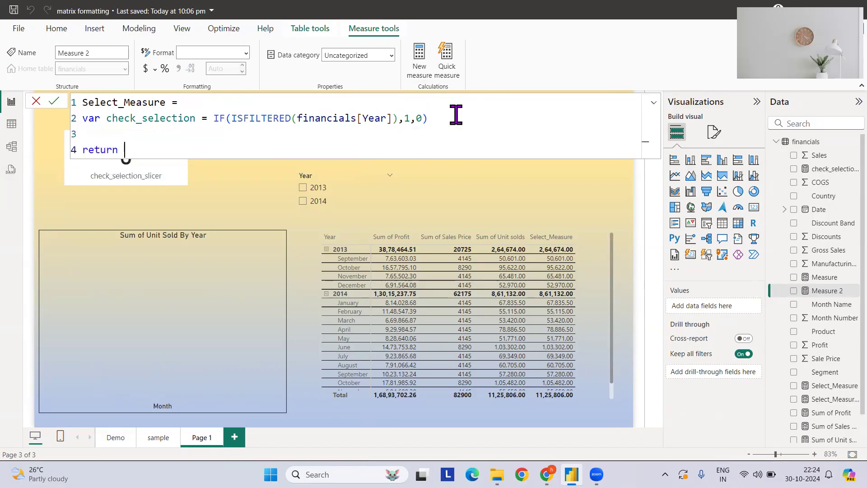
pyautogui.write('SWITCH(TRUE(')
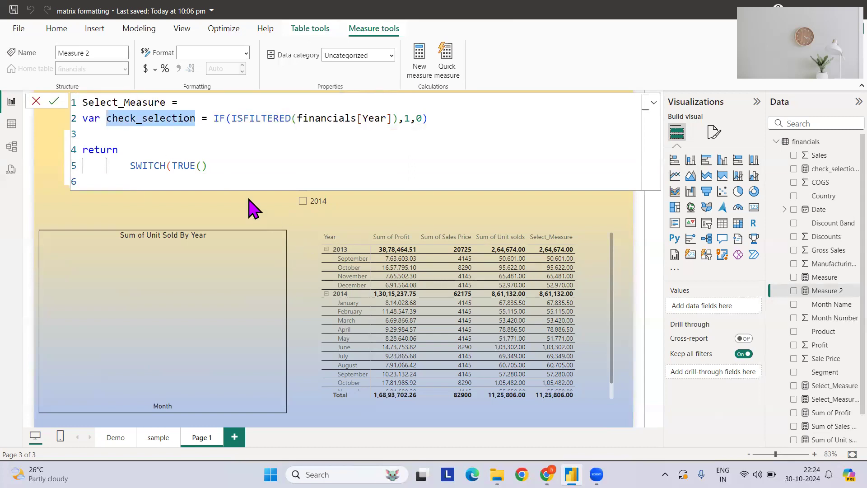
# Add the SWITCH(TRUE()) branch returning [Sum of Unit solds] when check_selection = 0
pyautogui.write('check_selection')
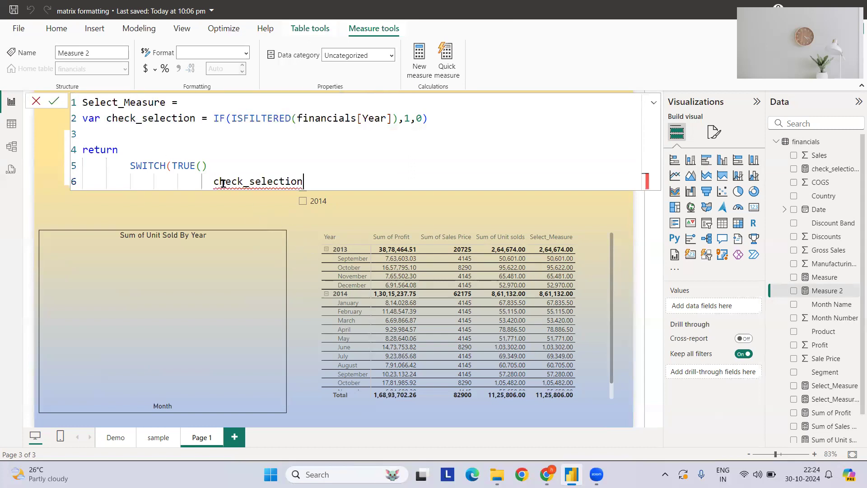
pyautogui.write('=')
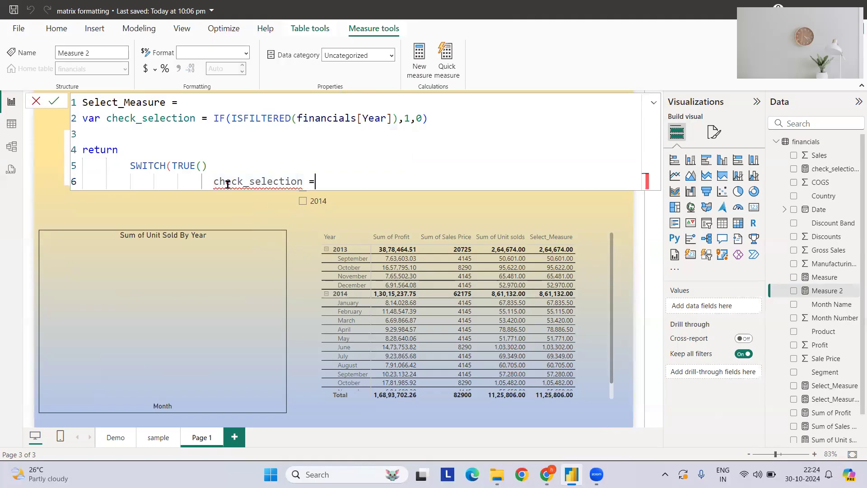
pyautogui.write('0')
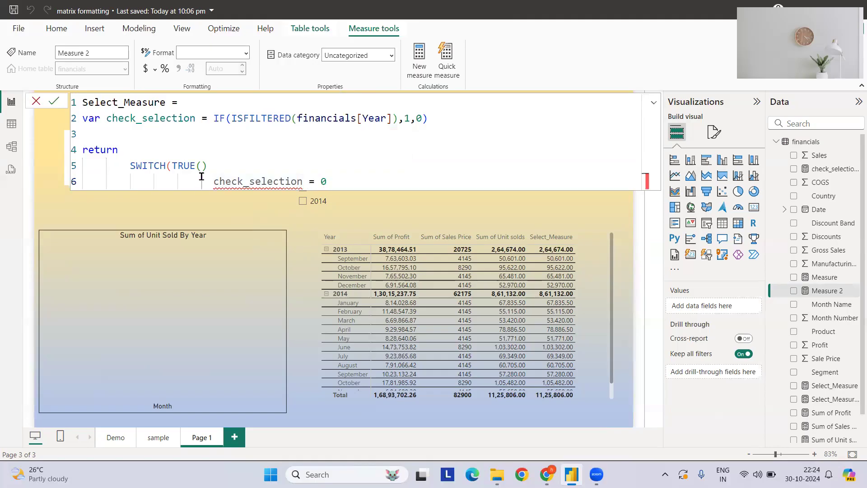
pyautogui.write(',')
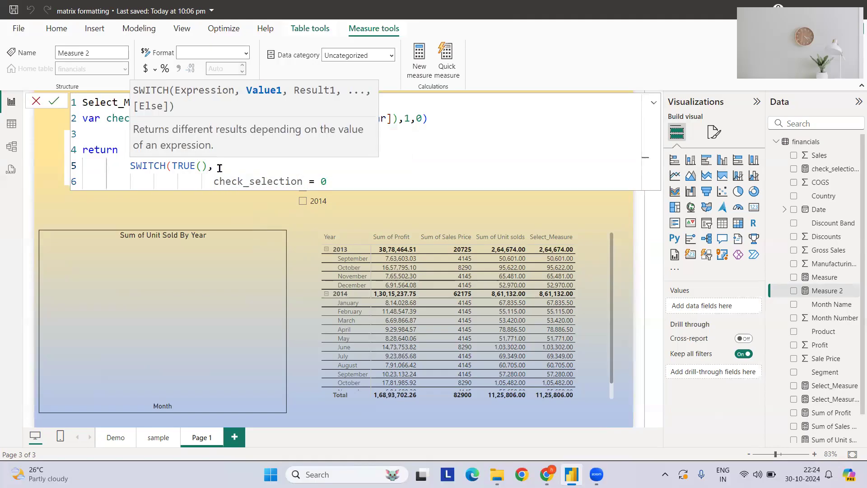
pyautogui.write(',')
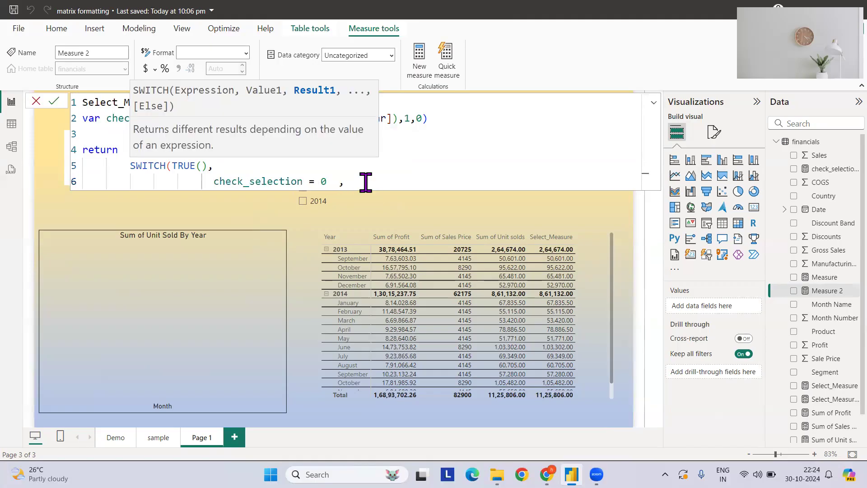
pyautogui.write('su')
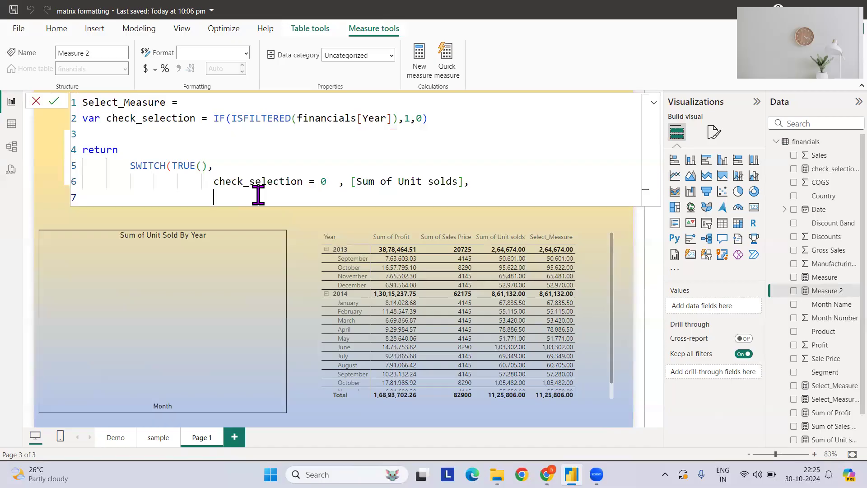
# Add the branch returning [Sum of Profit] when check_selection = 1 and SELECTEDVALUE(Year) = 2013
pyautogui.write('check_selection = 1')
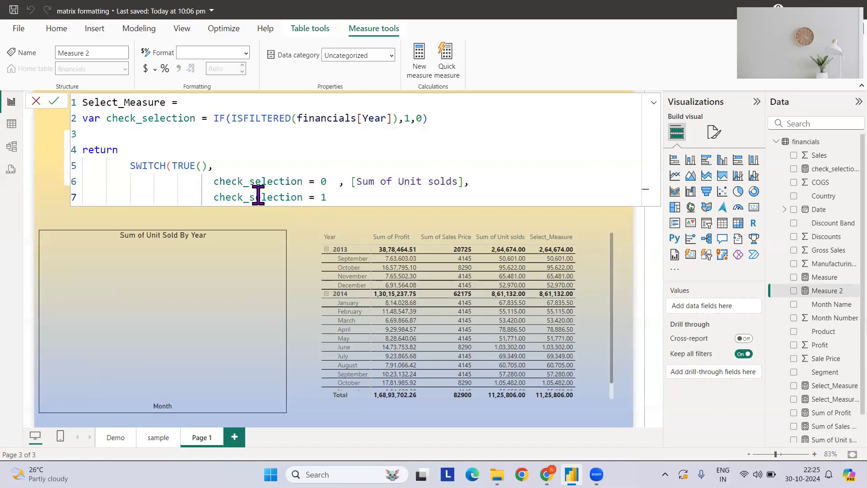
pyautogui.write('&&')
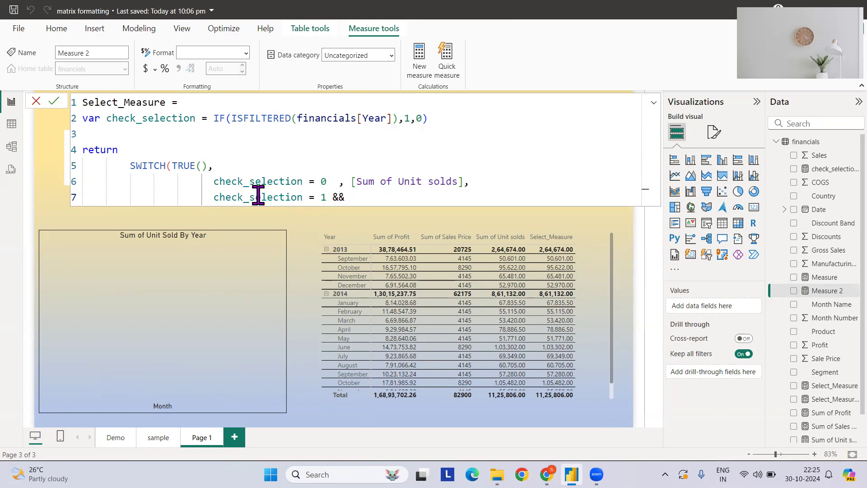
pyautogui.write('selec')
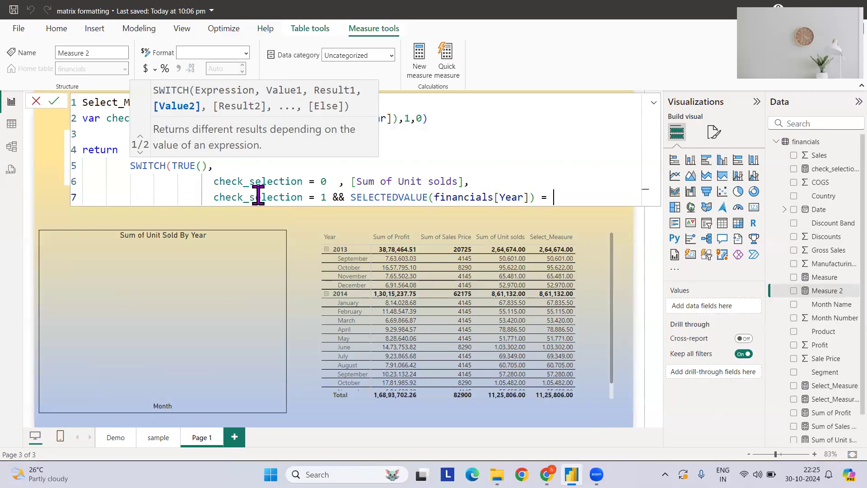
pyautogui.write('2013')
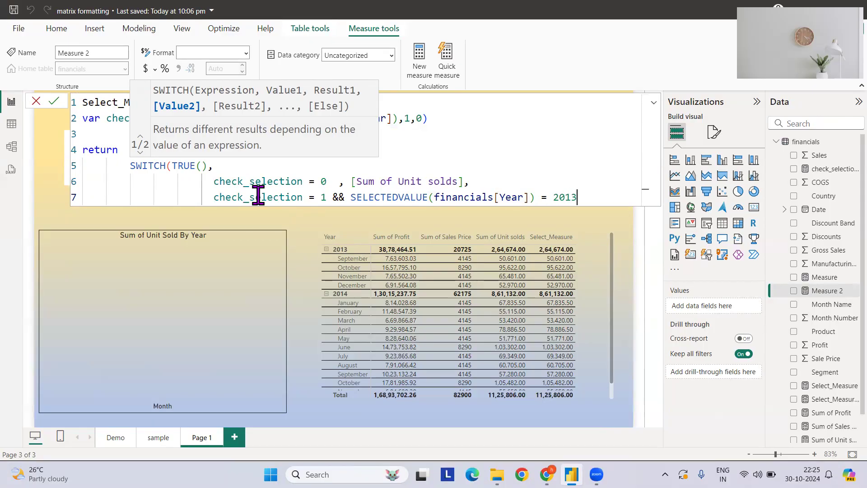
pyautogui.write(',')
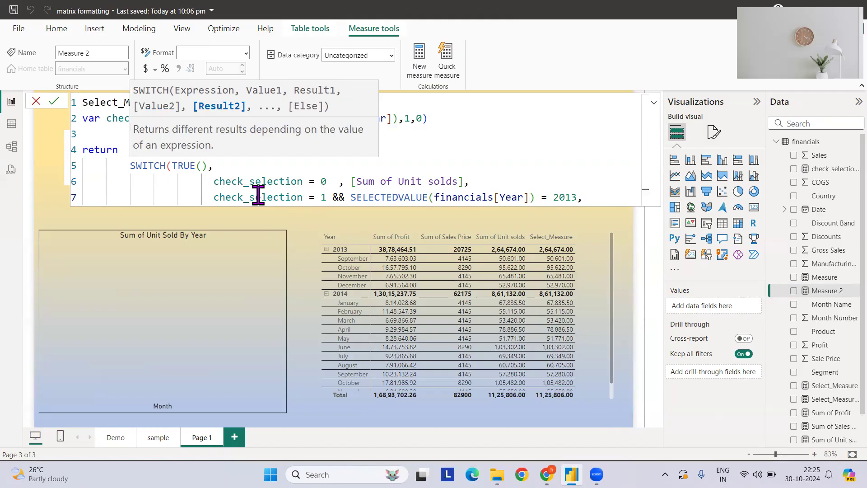
pyautogui.write('sum')
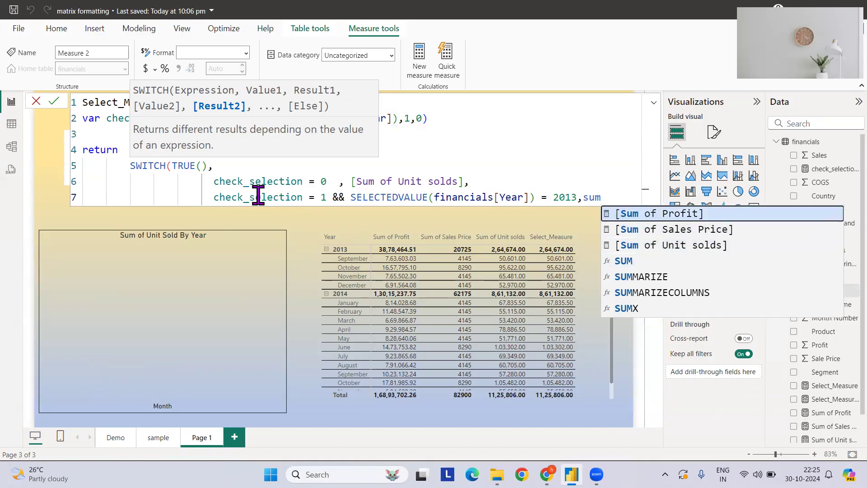
pyautogui.click(662, 213)
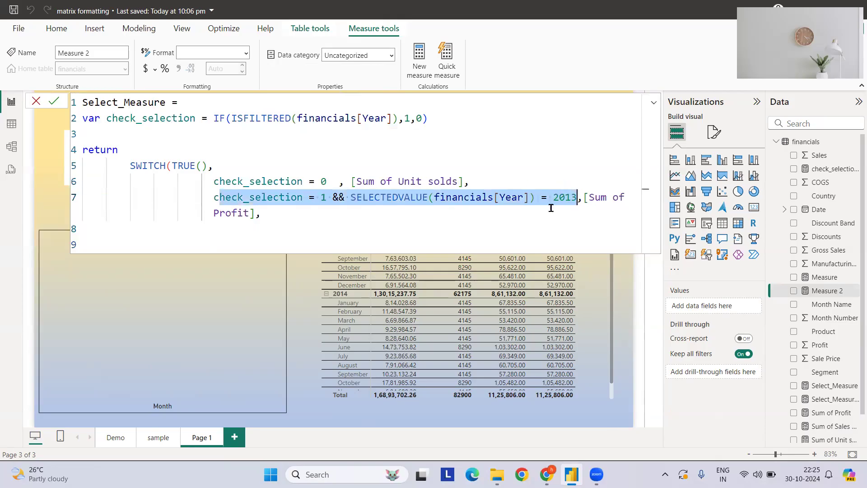
# Paste the 2013 condition on a new line and change its year to 2014
pyautogui.click(283, 216)
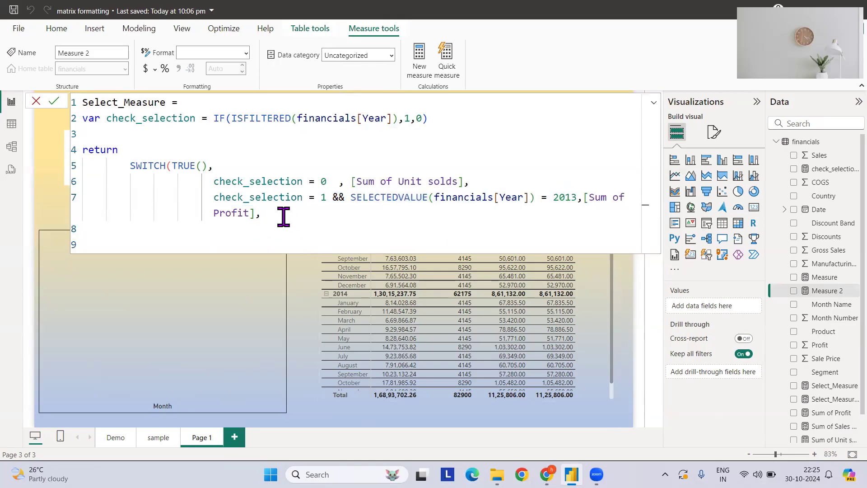
pyautogui.write('heck_selection = 1 && SELECTEDVALUE(financials[Year]) = 2013')
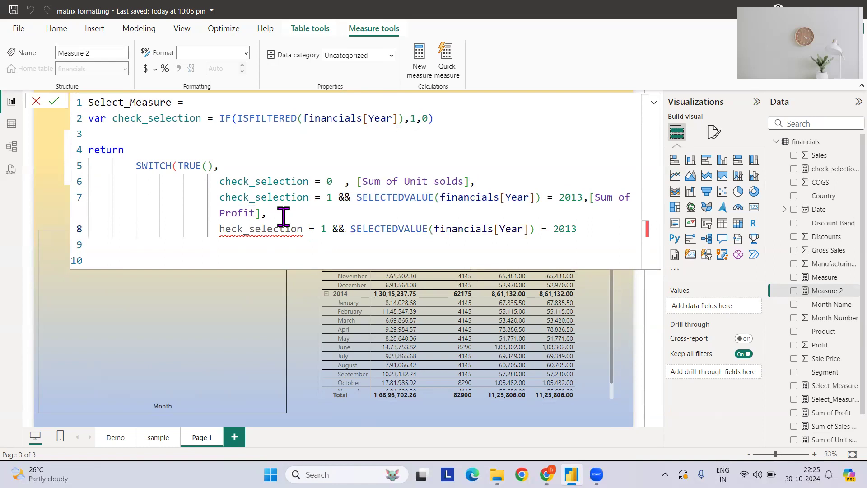
pyautogui.doubleClick(264, 197)
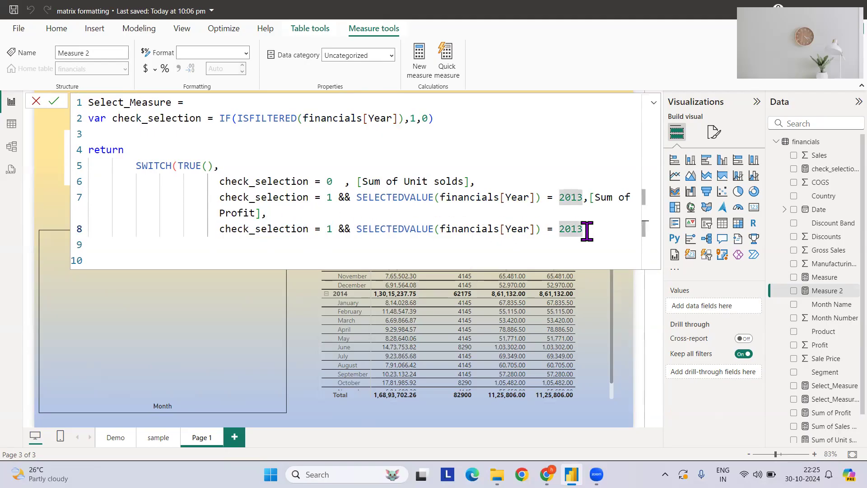
pyautogui.write('2014')
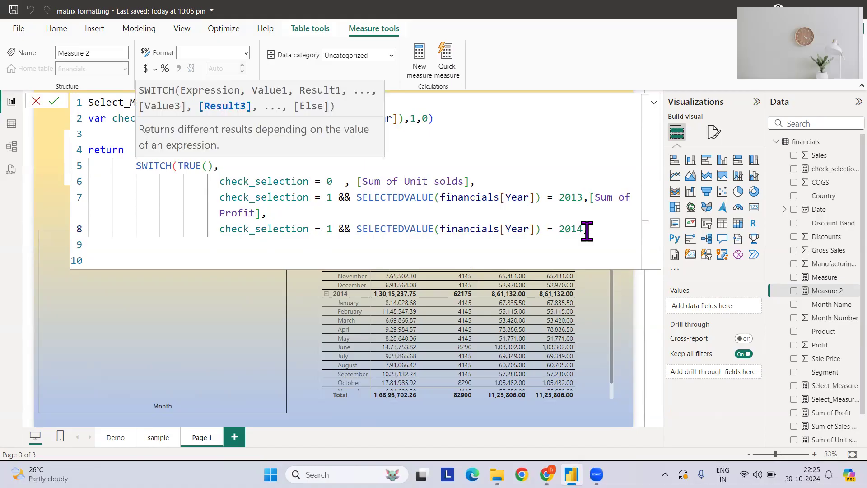
# Return [Sum of Sales Price] for the 2014 branch and close the SWITCH parenthesis
pyautogui.write('sy')
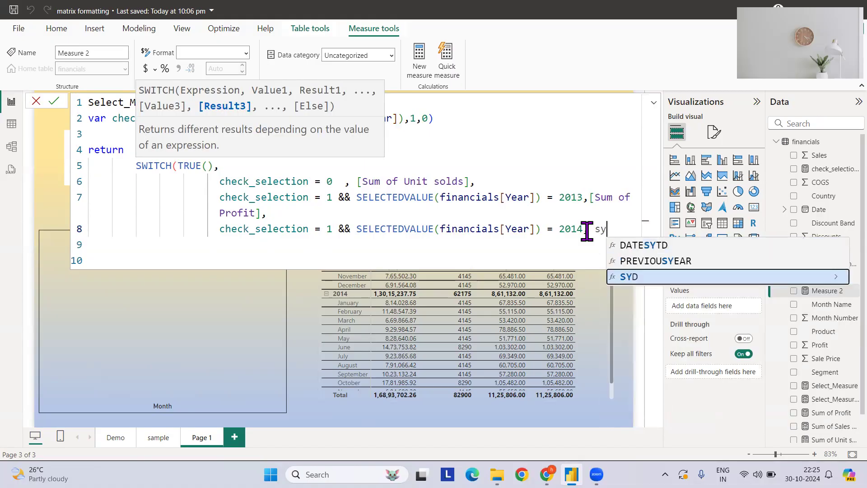
pyautogui.write('un')
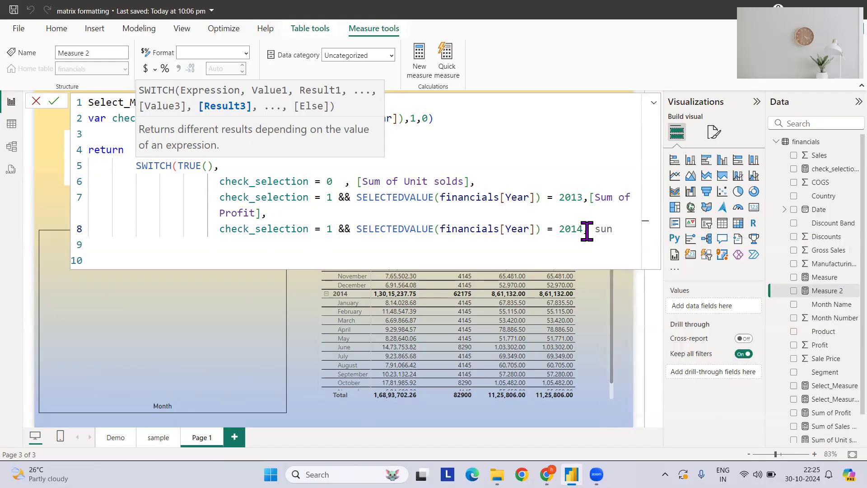
pyautogui.write('sum')
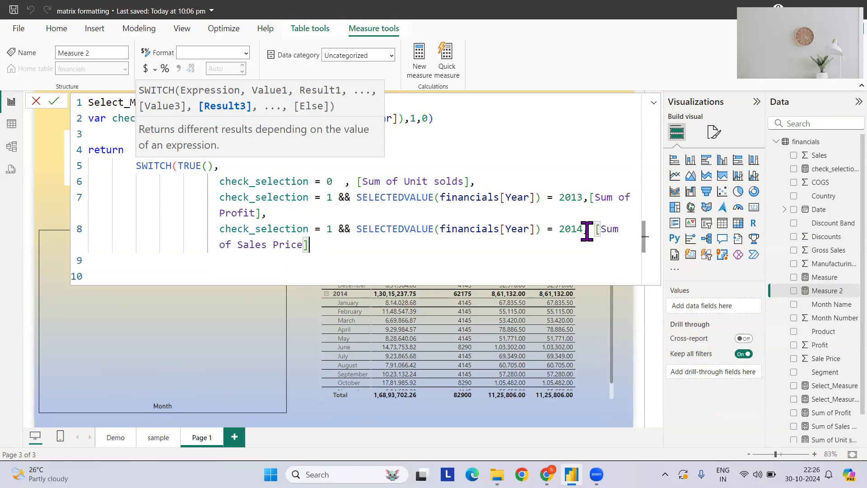
pyautogui.write(')')
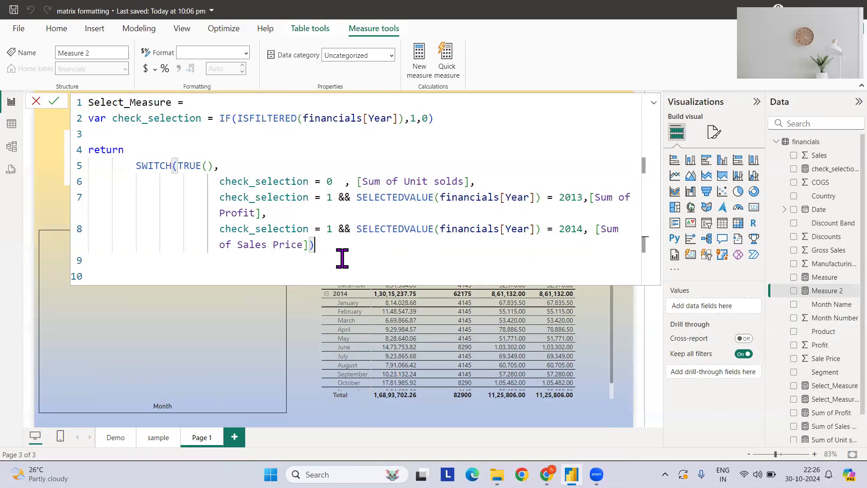
# Review each SWITCH branch and commit; the duplicate Select_Measure name is rejected
pyautogui.doubleClick(264, 181)
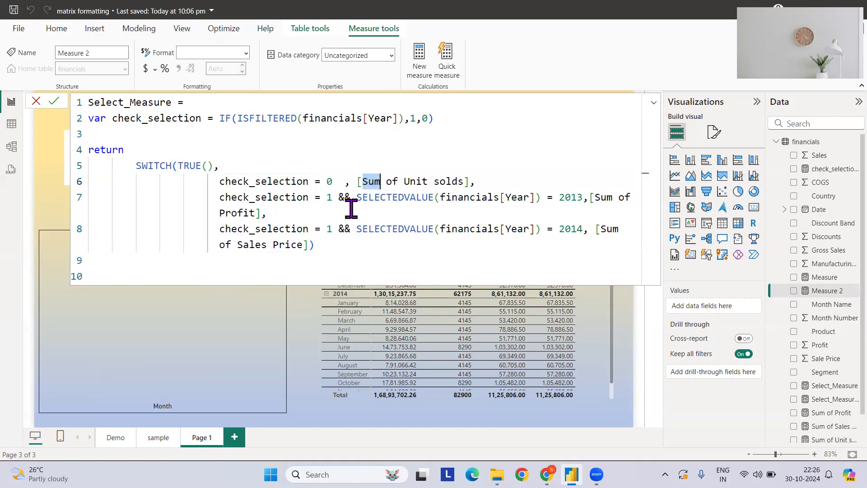
pyautogui.doubleClick(263, 197)
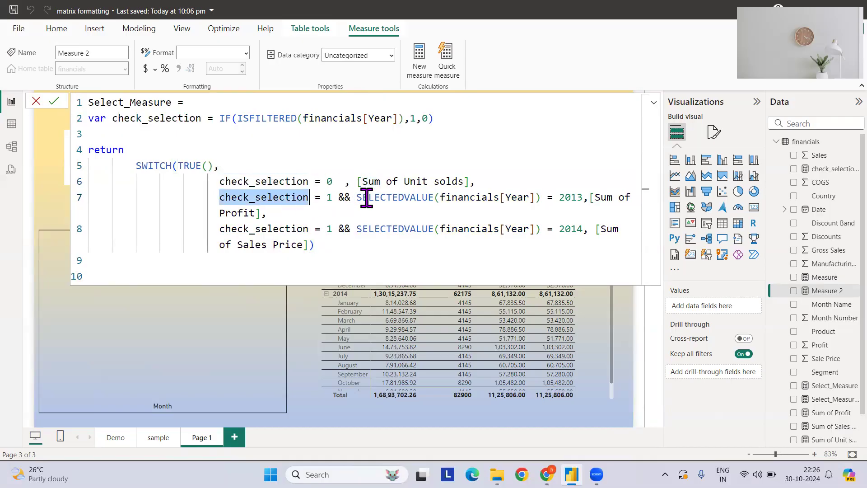
pyautogui.doubleClick(570, 198)
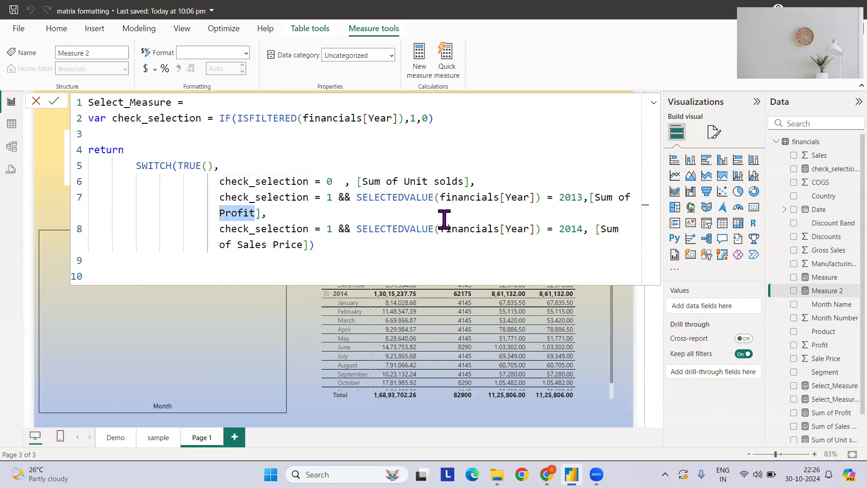
pyautogui.doubleClick(264, 229)
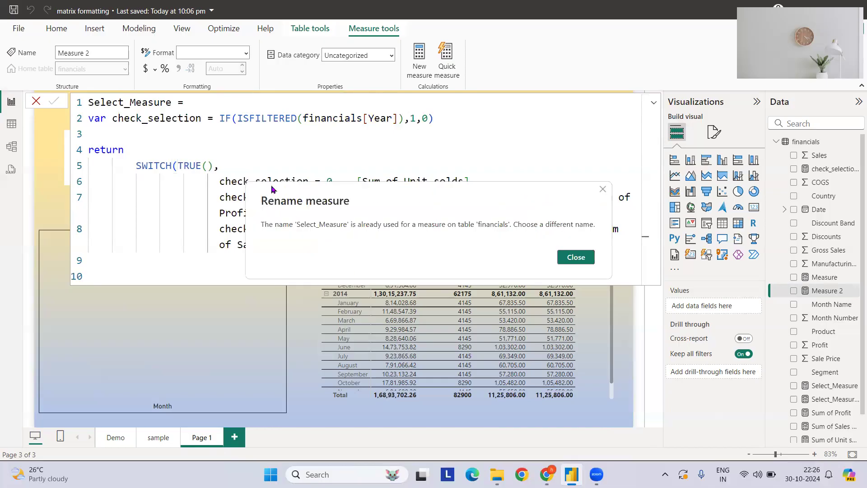
# Dismiss the warning, rename the measure to Select_Measure_in_slicer, and commit it
pyautogui.click(576, 257)
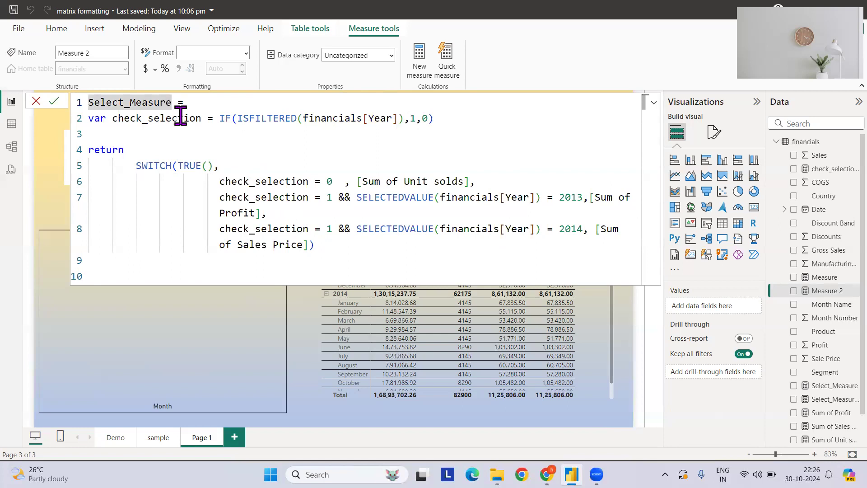
pyautogui.write('_i')
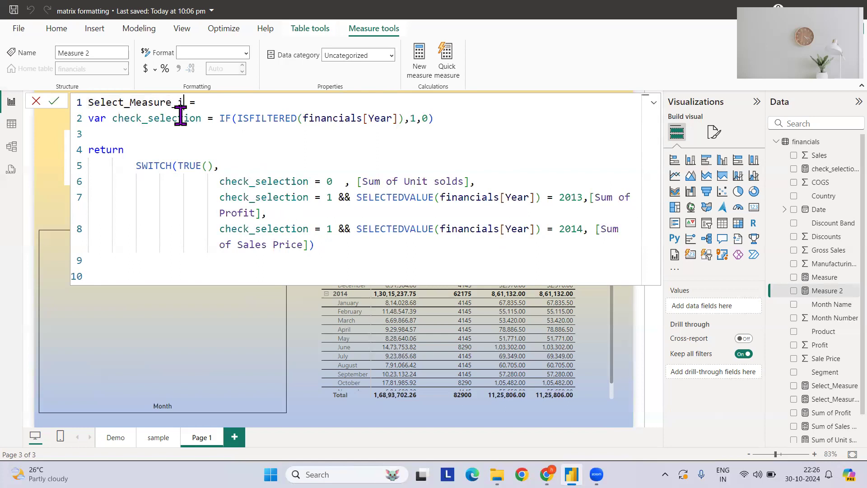
pyautogui.write('in_ck')
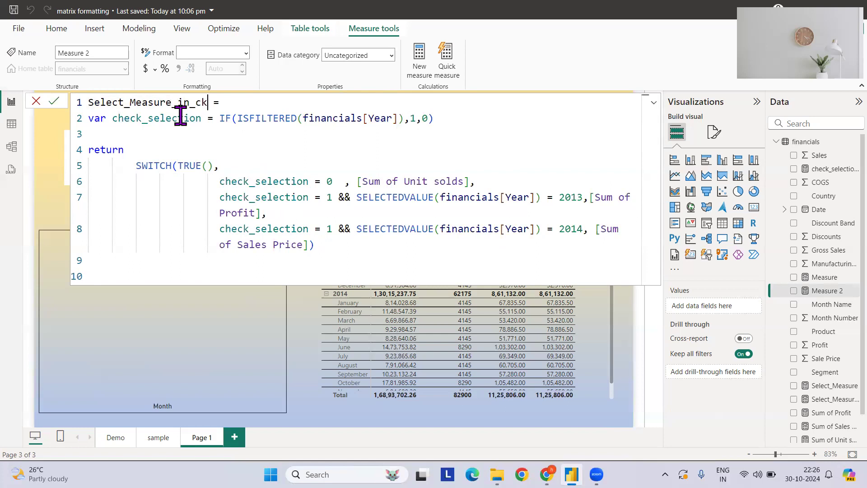
pyautogui.write('sli')
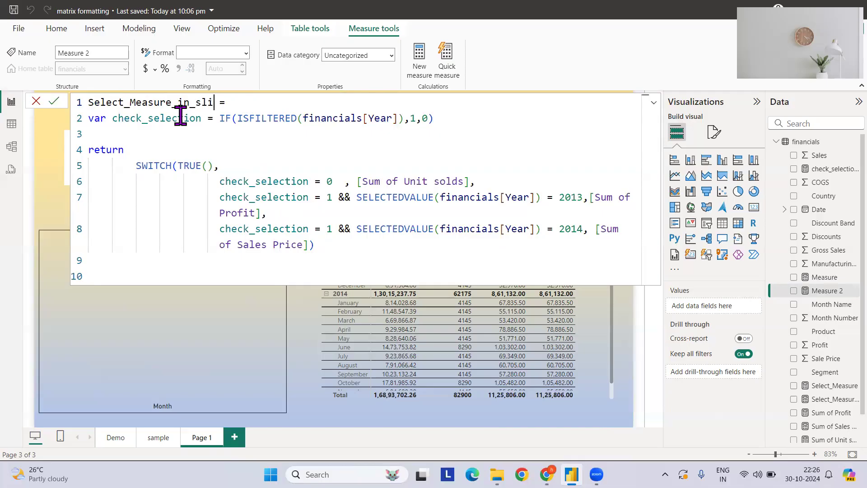
pyautogui.press('ctrl+a')
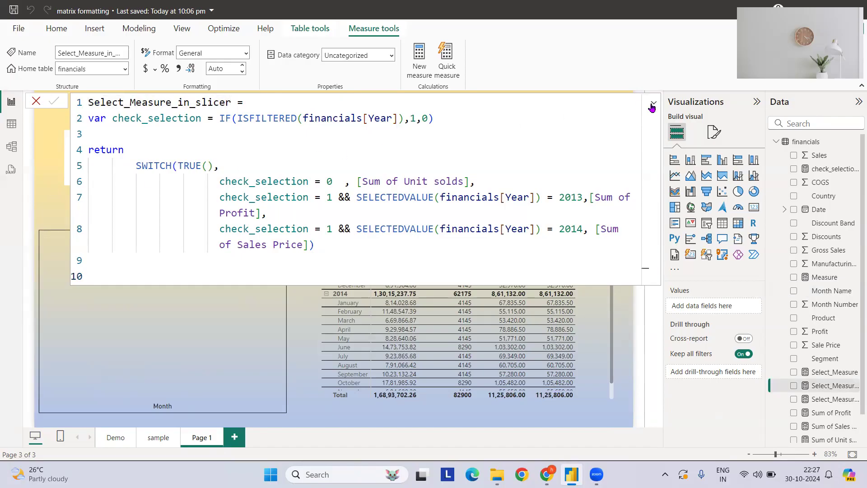
# Add Select_Measure_in_slicer to the column chart's Y-axis, giving monthly unit-sold bars
pyautogui.click(651, 107)
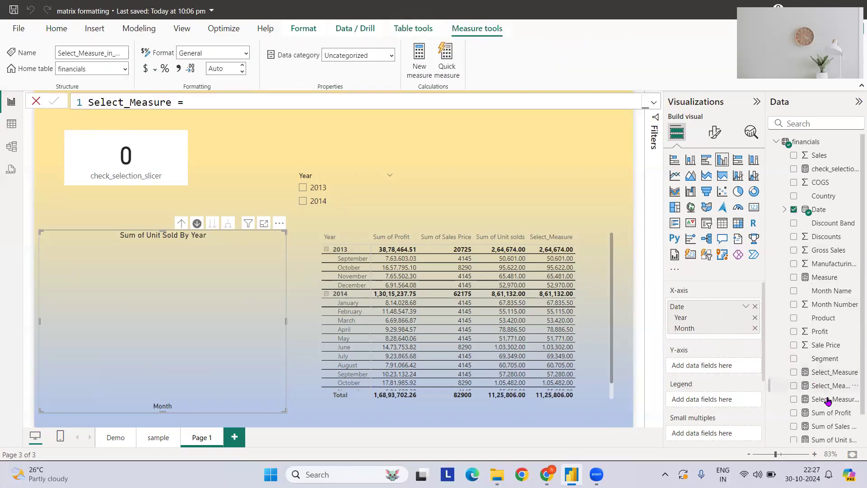
pyautogui.click(834, 398)
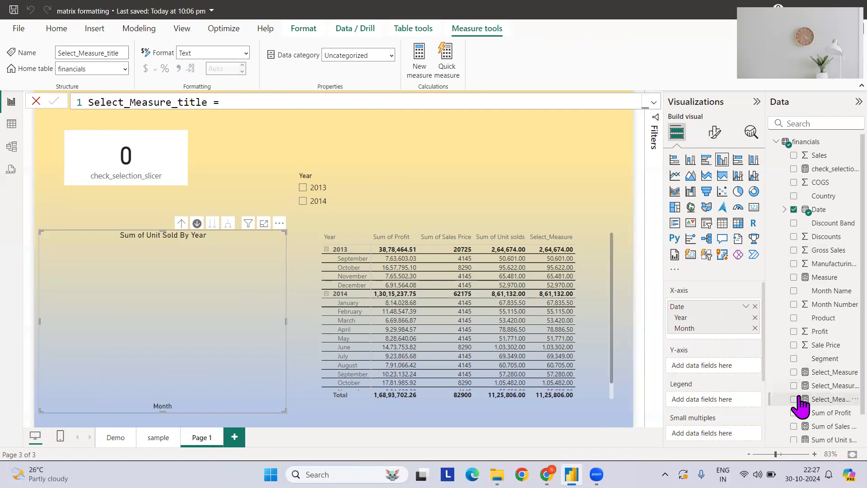
pyautogui.moveTo(795, 408)
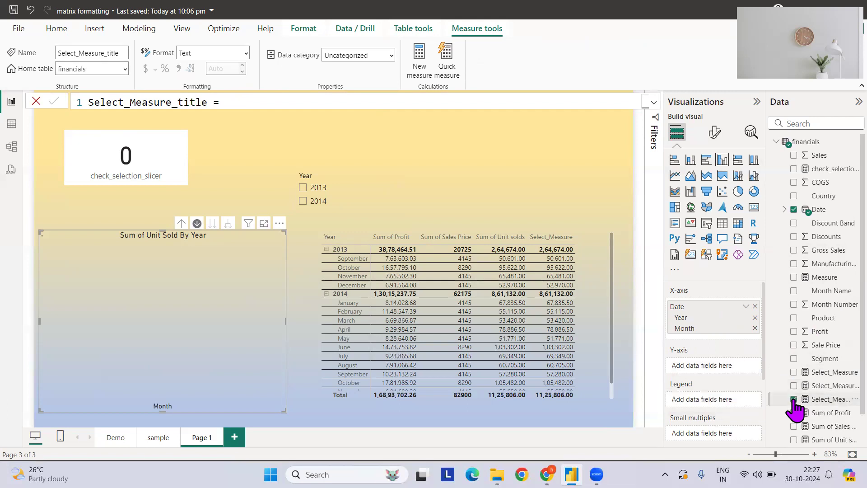
pyautogui.click(795, 399)
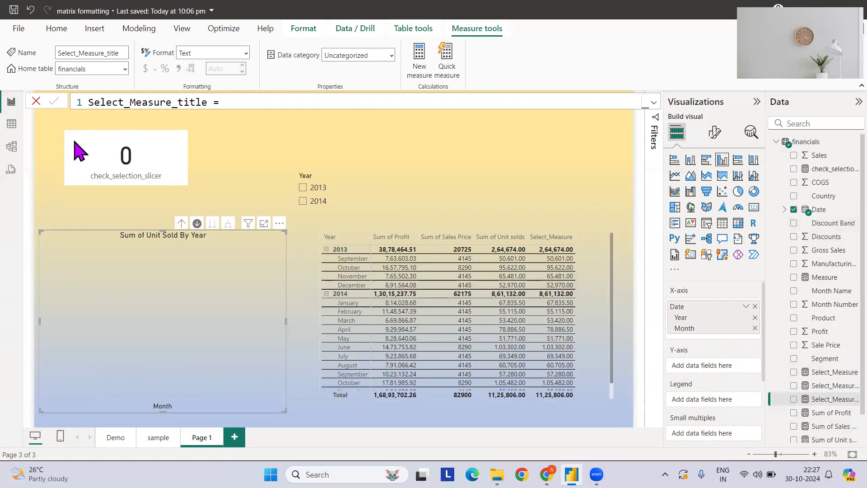
pyautogui.doubleClick(148, 103)
pyautogui.write('Select_Measure')
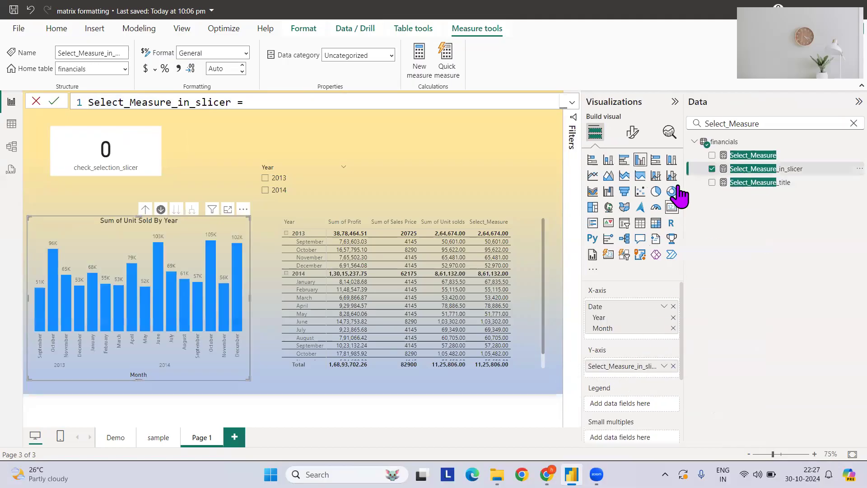
pyautogui.click(860, 102)
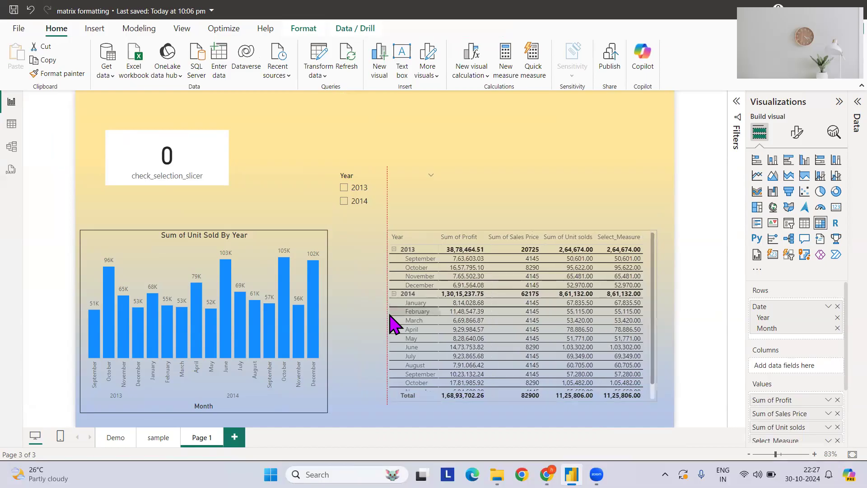
# Pick 2013 then 2014 in the Year slicer so the chart shows Sum of Sales Price
pyautogui.click(166, 157)
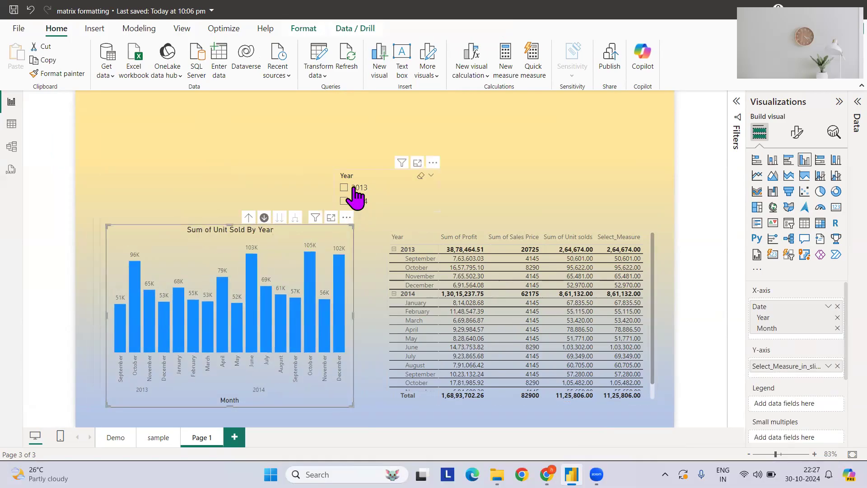
pyautogui.click(345, 188)
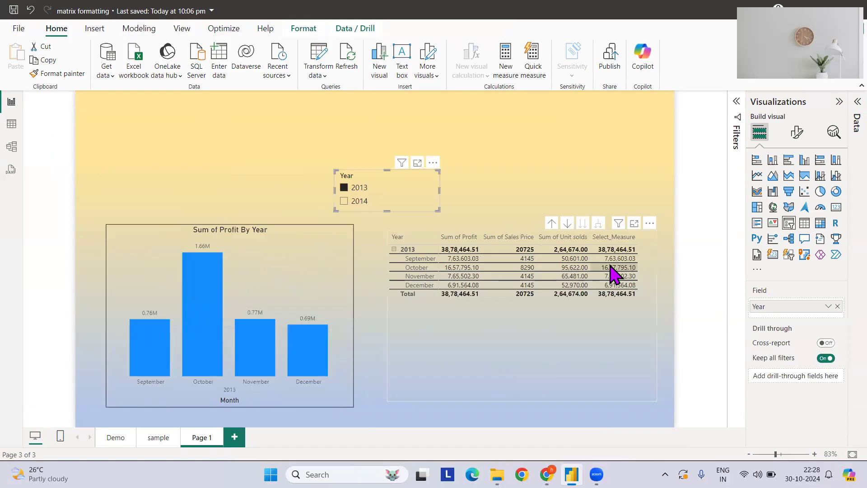
pyautogui.click(344, 200)
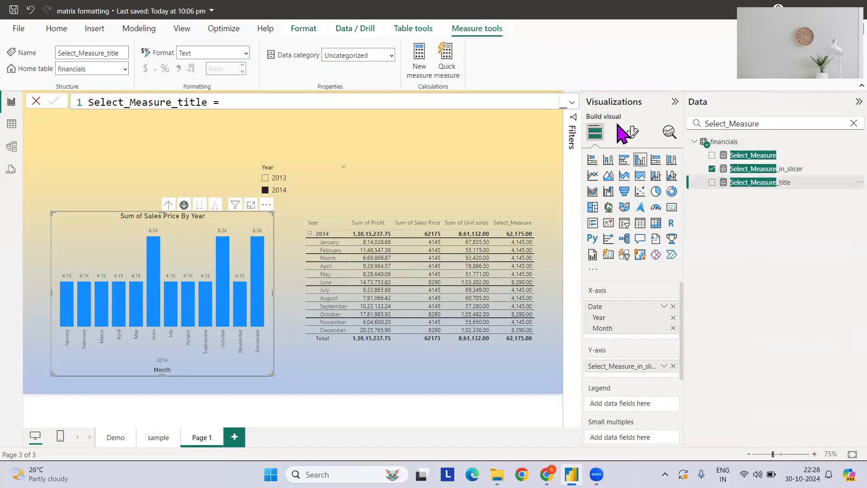
# Review the Select_Measure_title SWITCH conditions, then clear the year filter to restore all-month Unit Sold
pyautogui.click(573, 101)
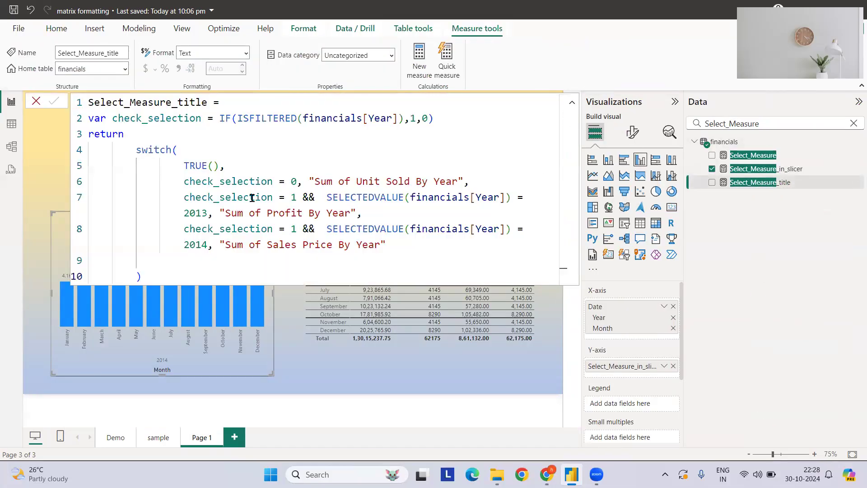
pyautogui.moveTo(185, 181); pyautogui.dragTo(297, 181)
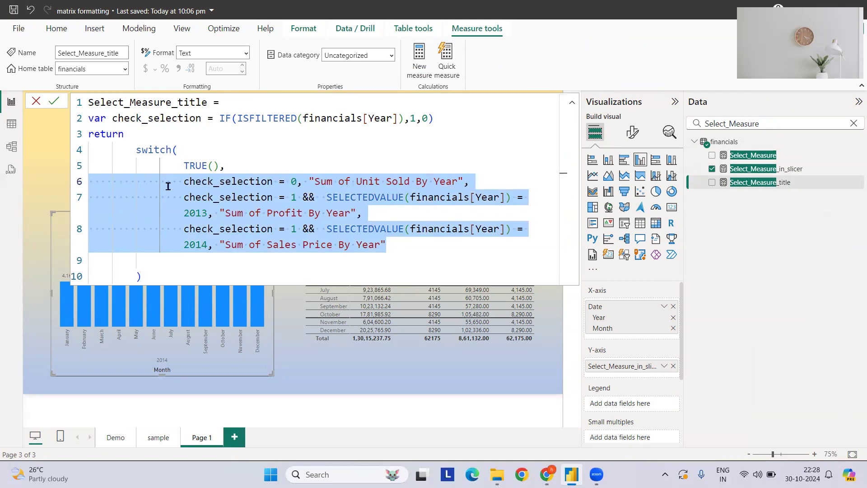
pyautogui.click(232, 197)
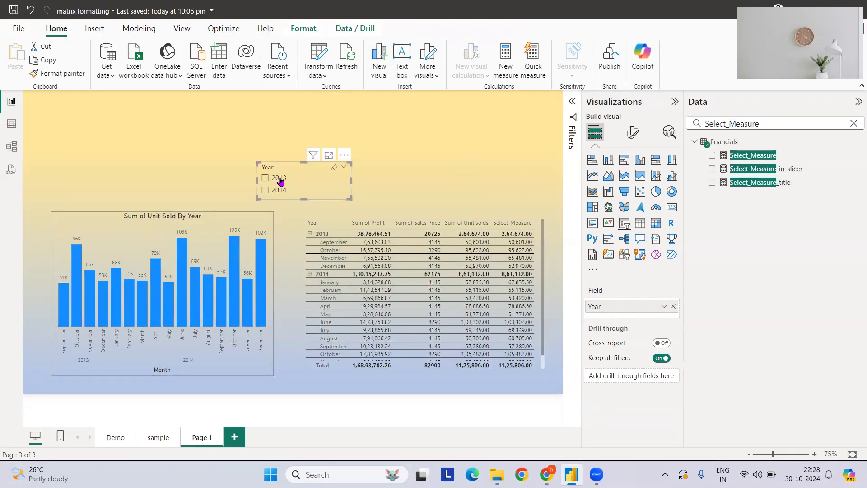
pyautogui.click(266, 178)
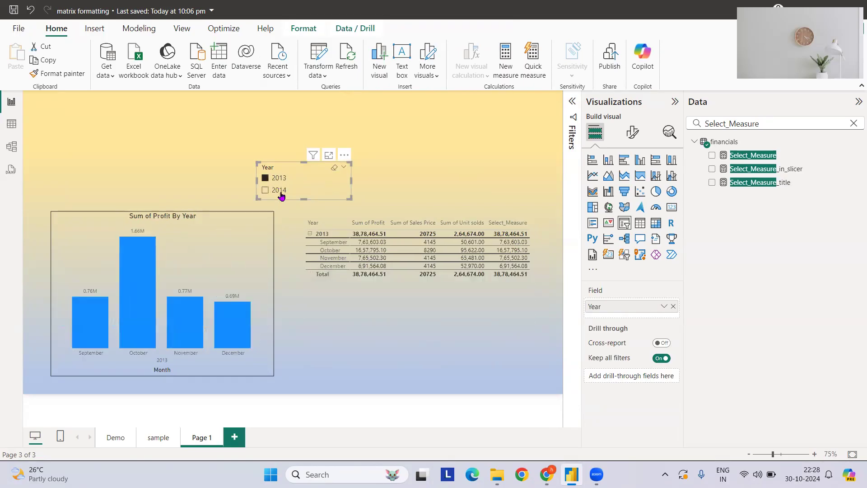
pyautogui.click(265, 189)
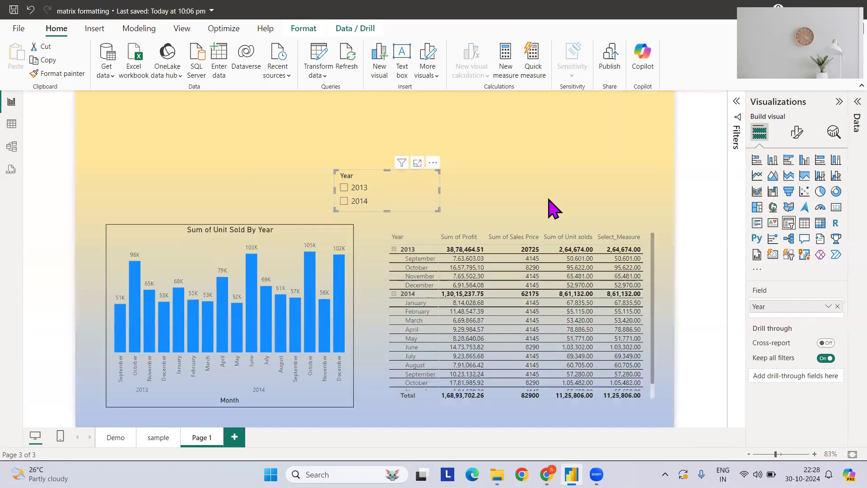
pyautogui.moveTo(495, 242)
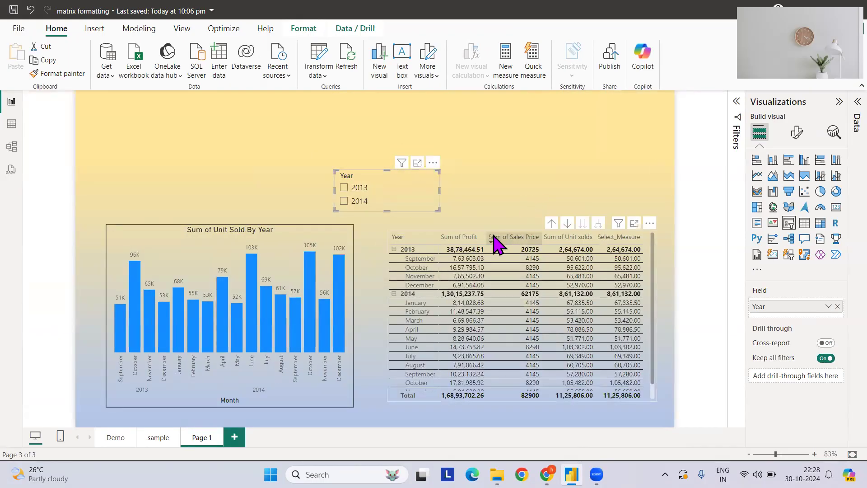